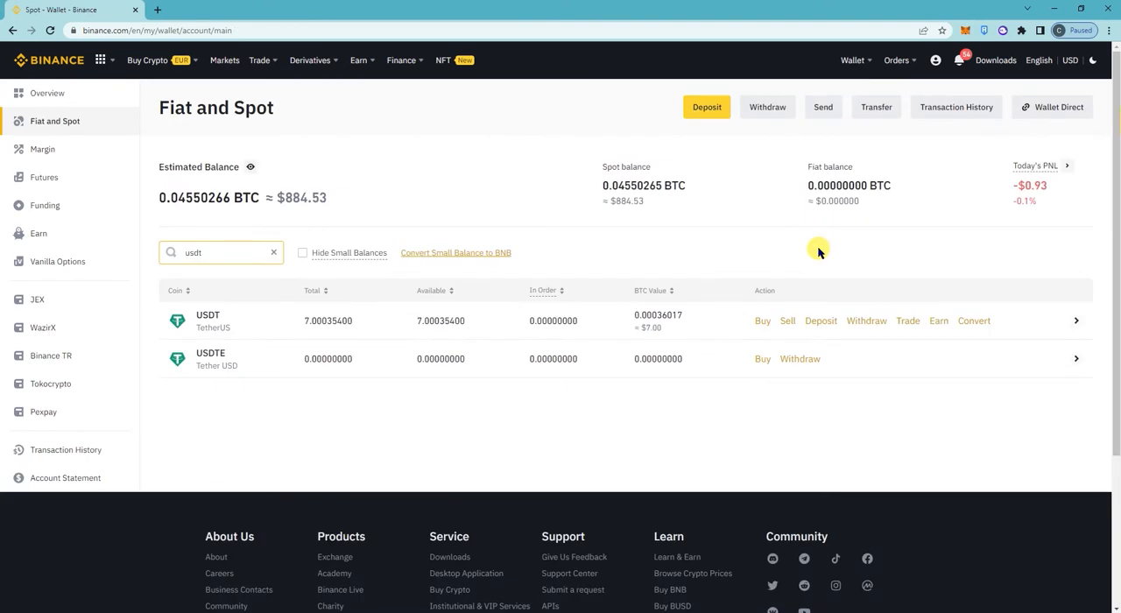
mouse_move(957, 121)
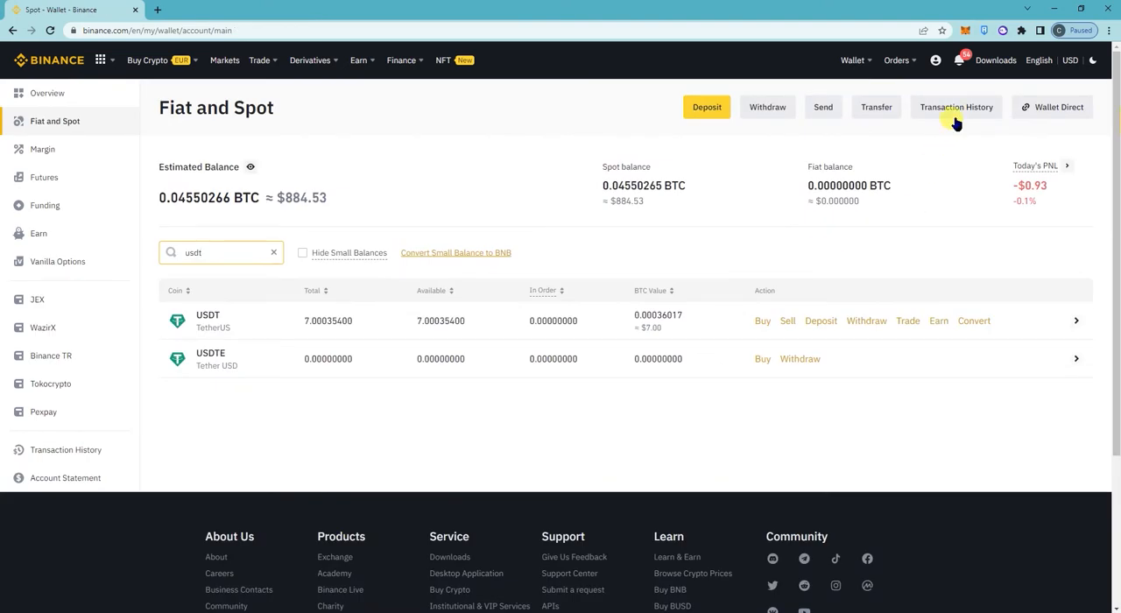
mouse_move(1004, 29)
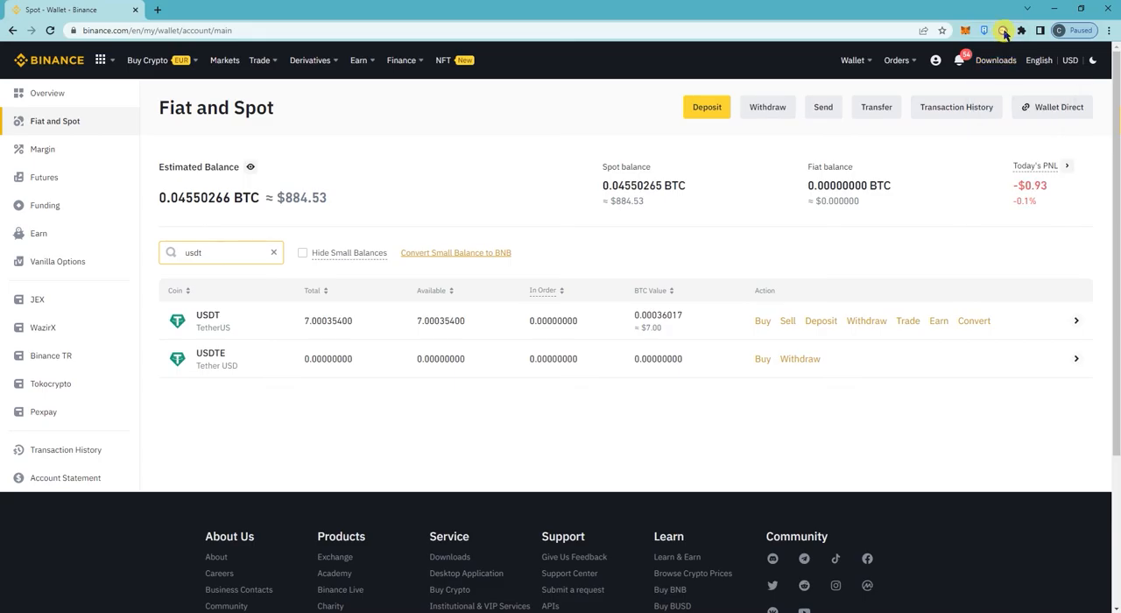
mouse_move(650, 235)
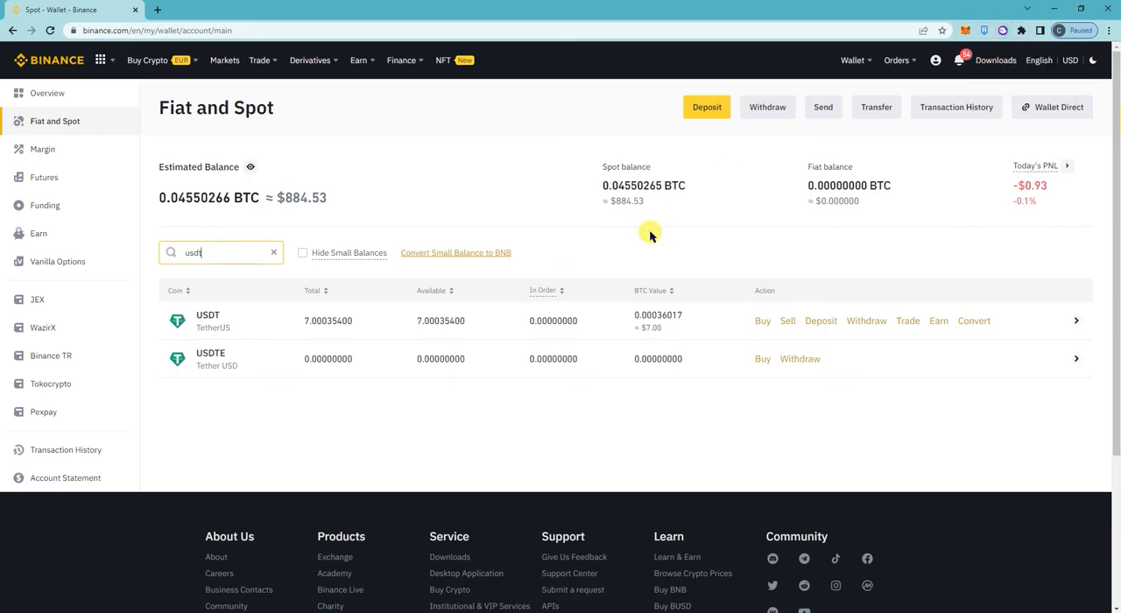
mouse_move(552, 186)
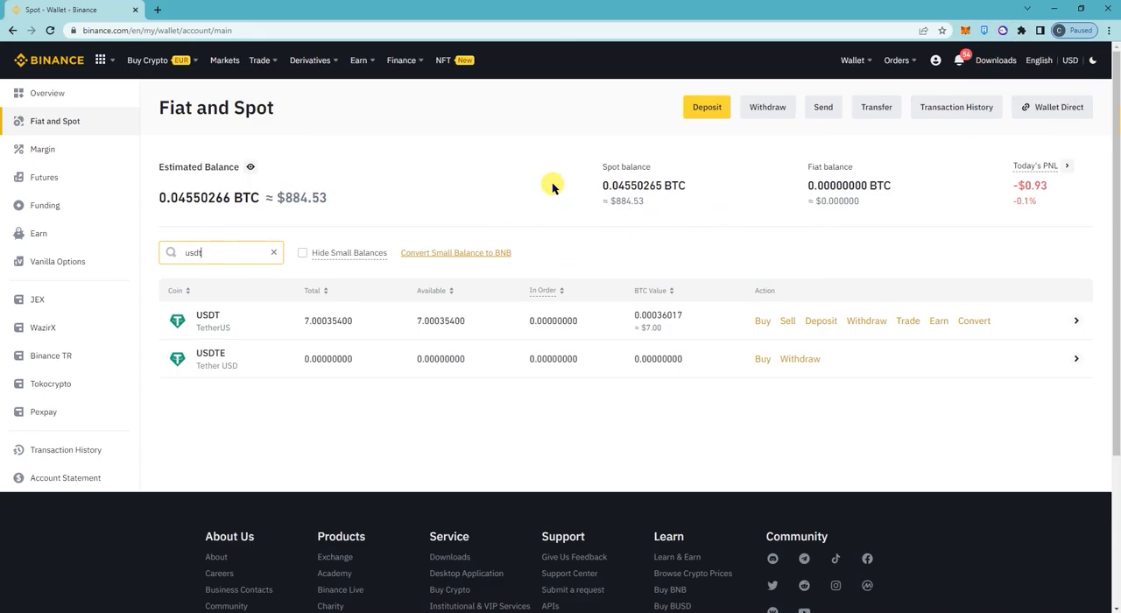
From the Fiat and Spot wallet overview, filter to usdt and start a USDT deposit.
left_click(310, 59)
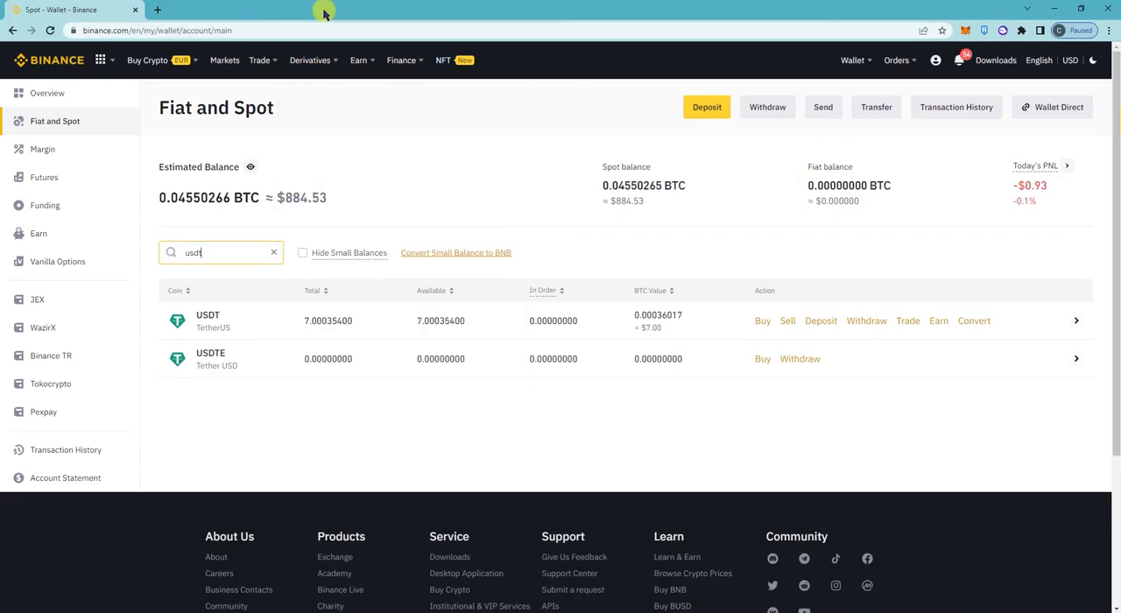
mouse_move(900, 25)
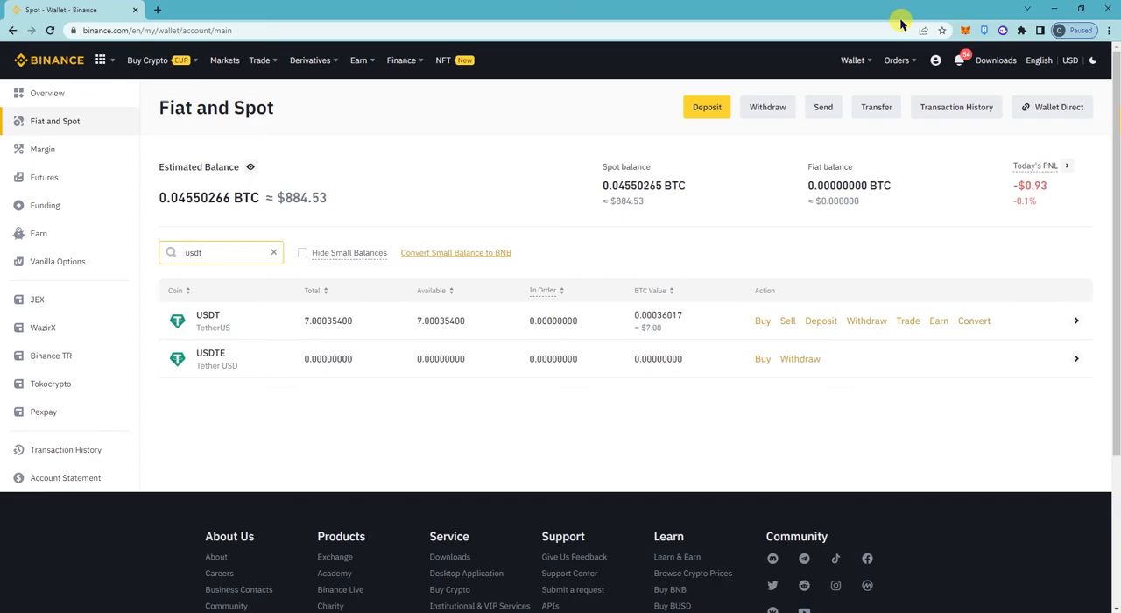
left_click(852, 59)
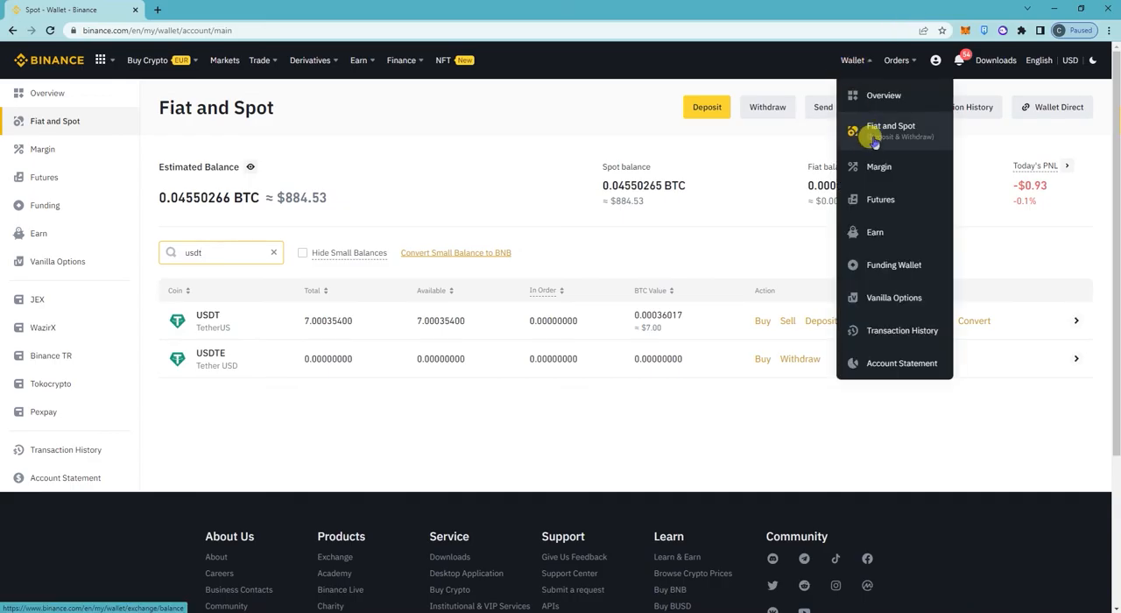
left_click(890, 130)
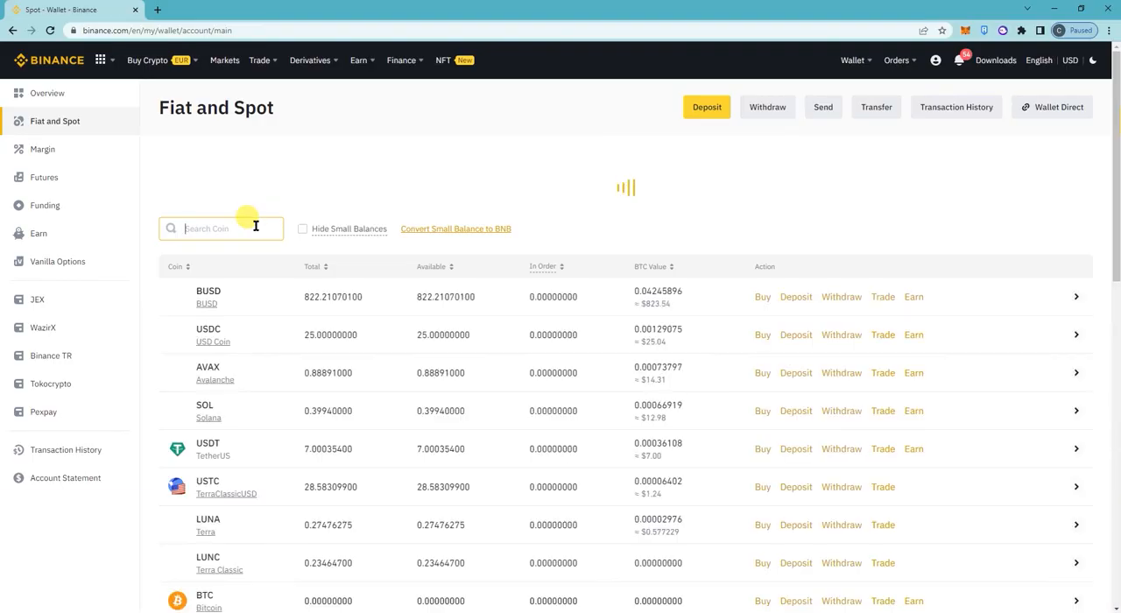
type("usdt")
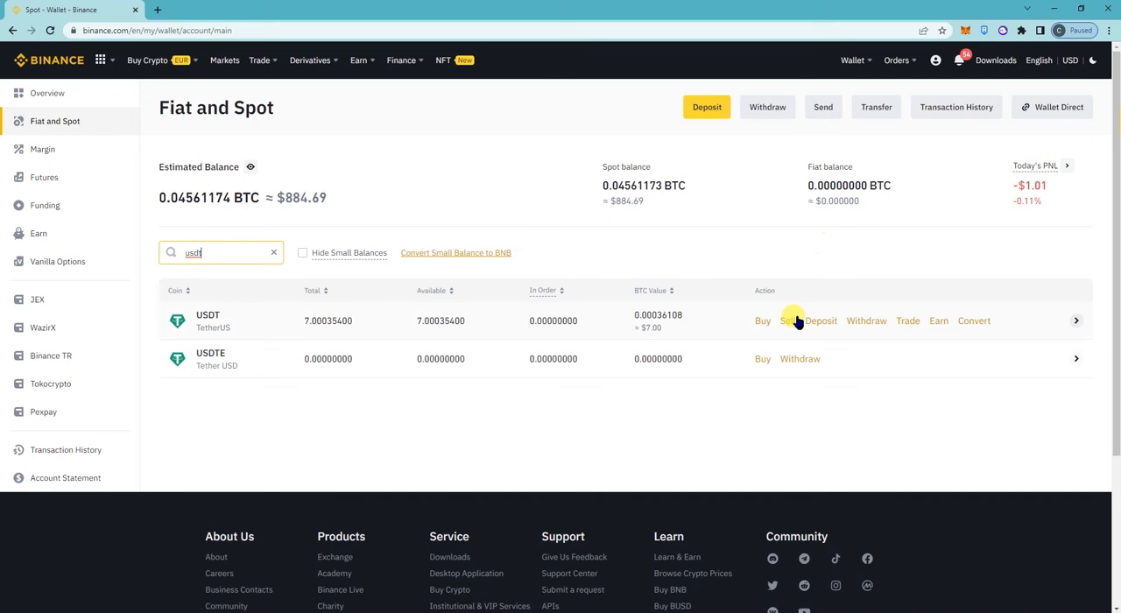
left_click(819, 321)
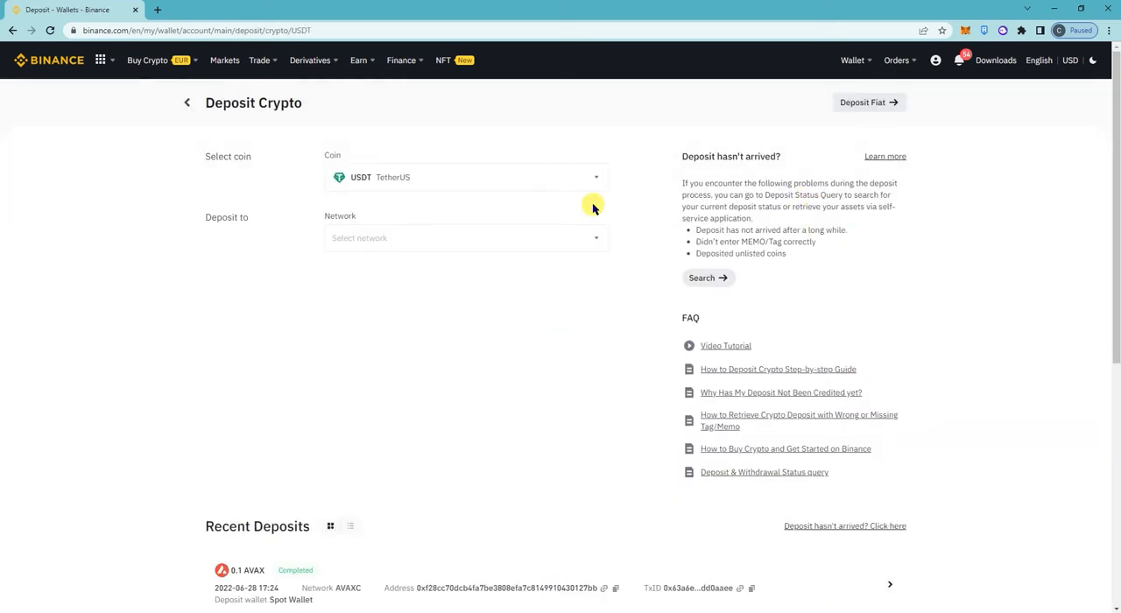
Choose the SOL Solana deposit network and copy the USDT deposit address.
left_click(464, 238)
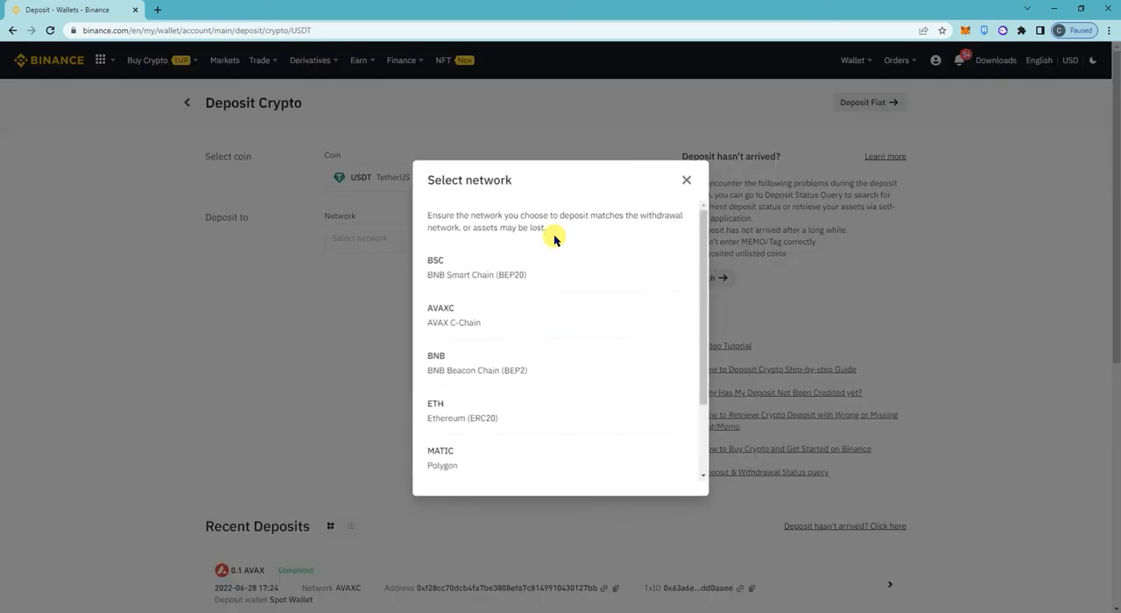
scroll("down", 3)
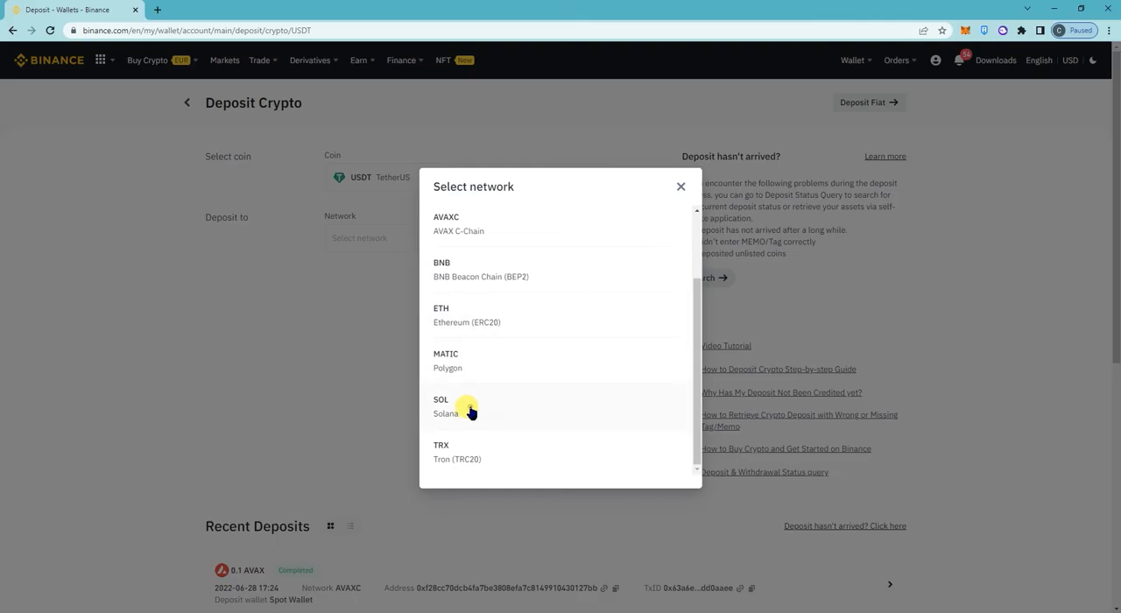
left_click(442, 407)
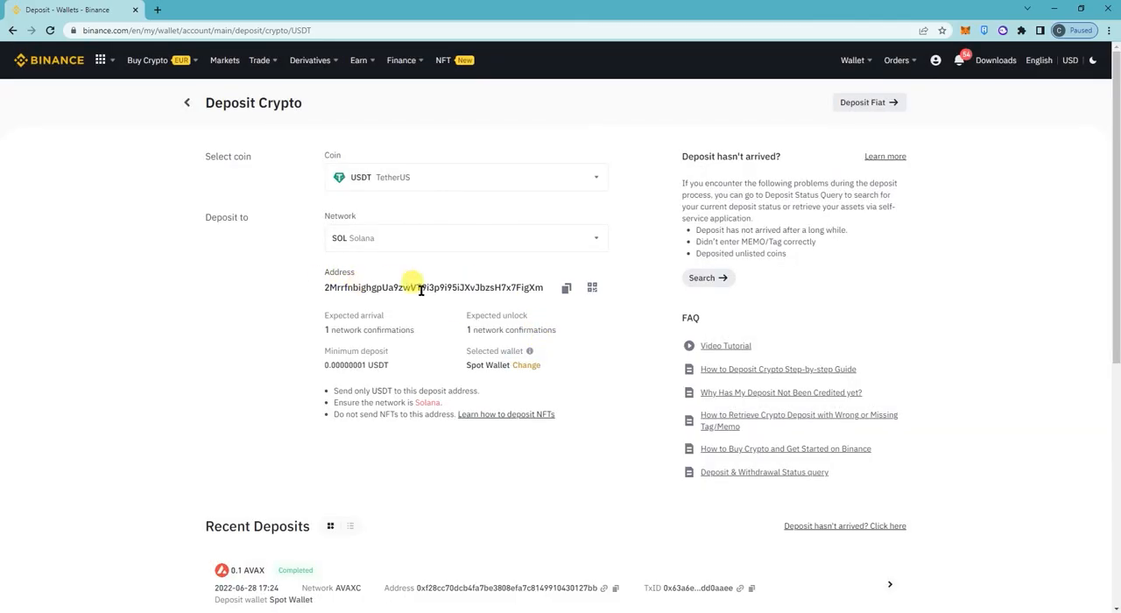
left_click(566, 288)
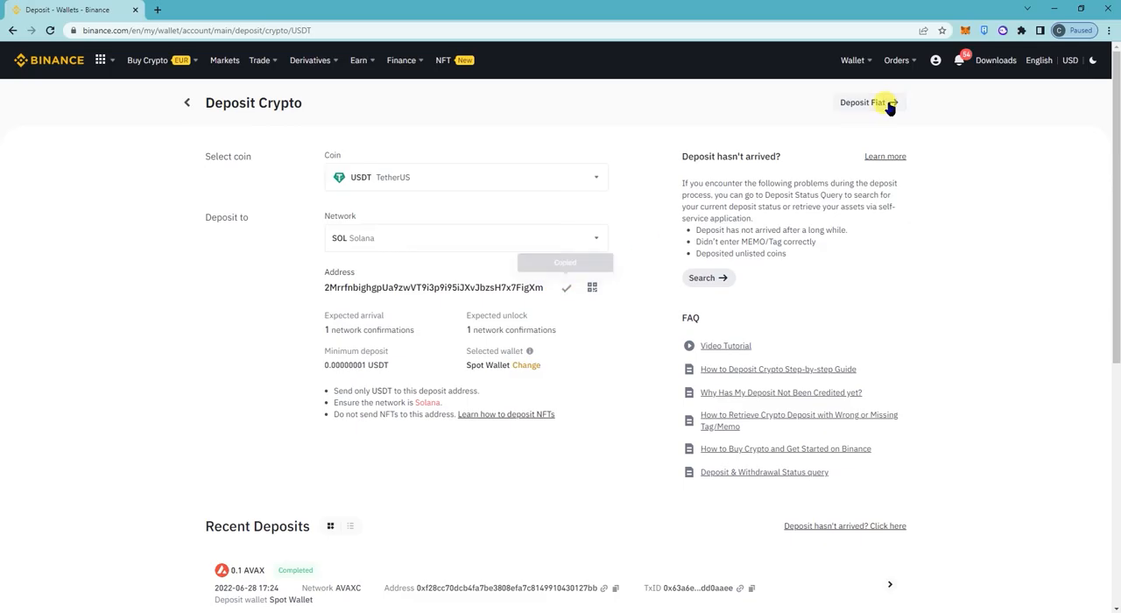
mouse_move(1006, 30)
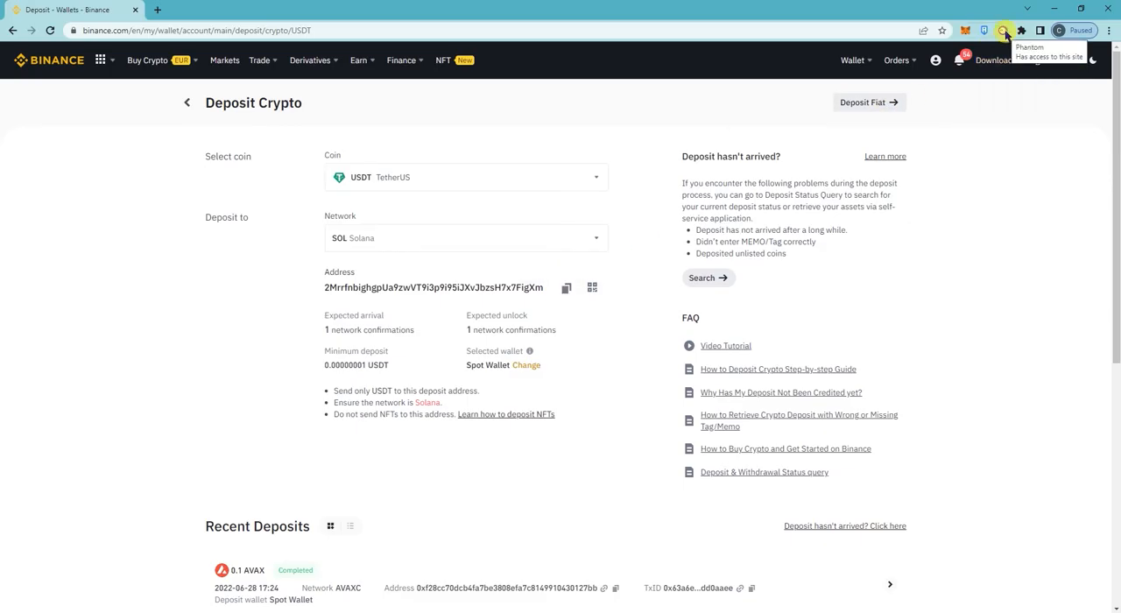
In Phantom, select the USDT token and start a send from the 9 USDT balance.
left_click(1004, 30)
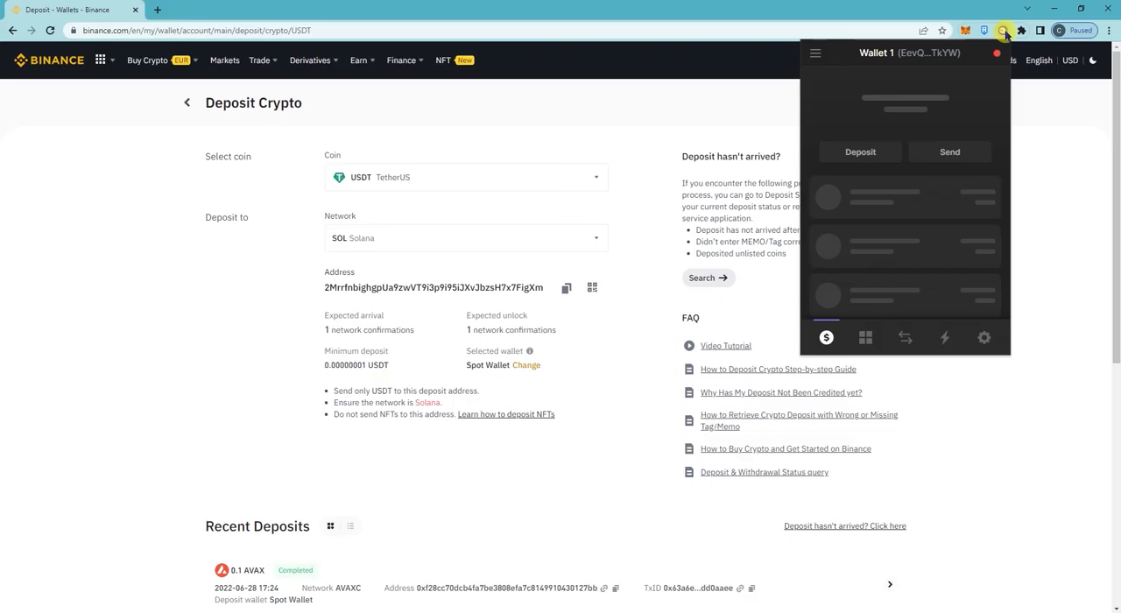
mouse_move(919, 184)
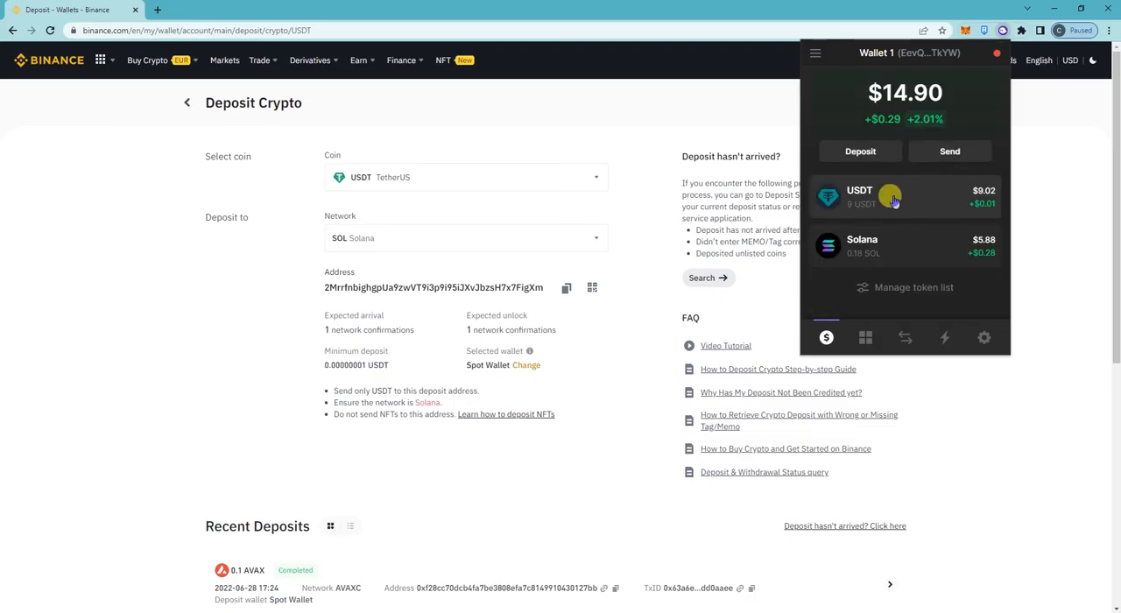
left_click(876, 196)
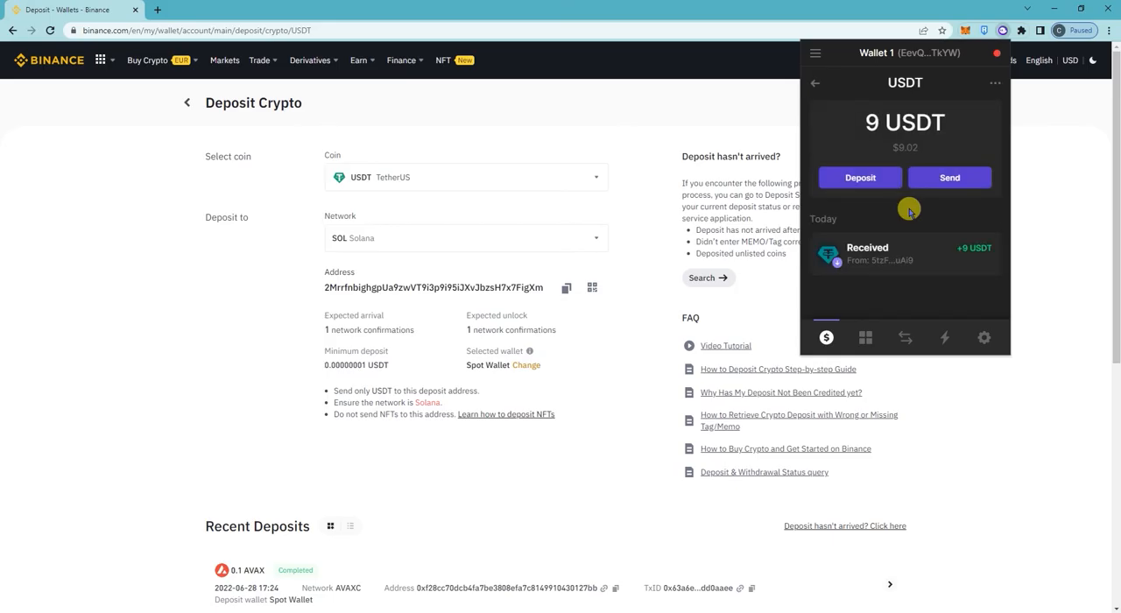
left_click(950, 177)
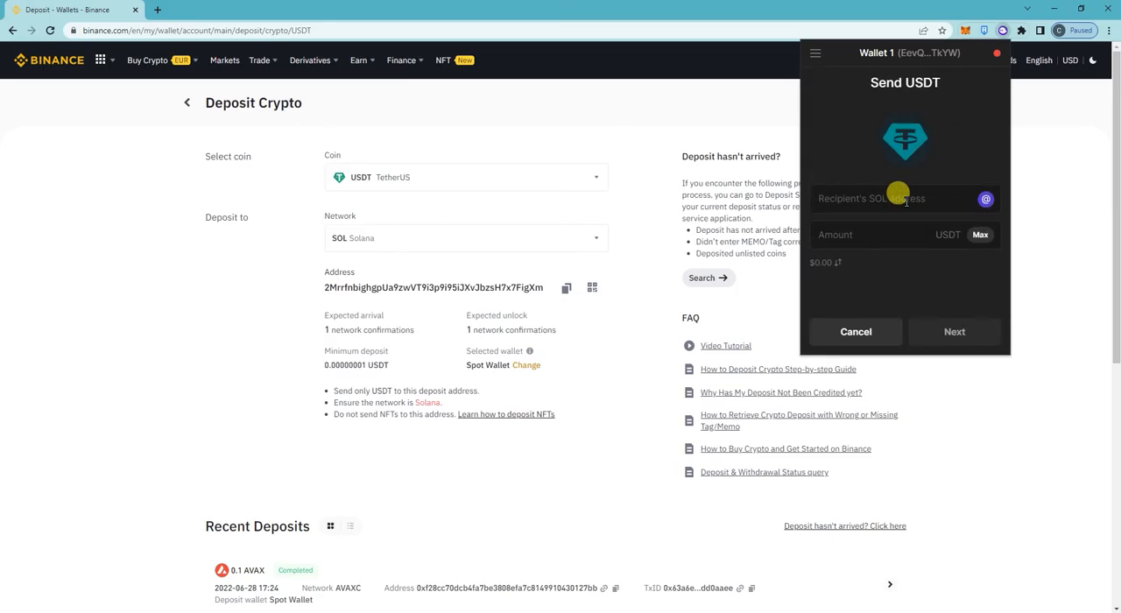
Send 9 USDT to the pasted Binance Solana deposit address and confirm the transfer.
type("2MrrfnbighgpUa9zwVT9i3p9i95iJXvJbzsH7x7FigXm")
left_click(904, 235)
type("9.000000")
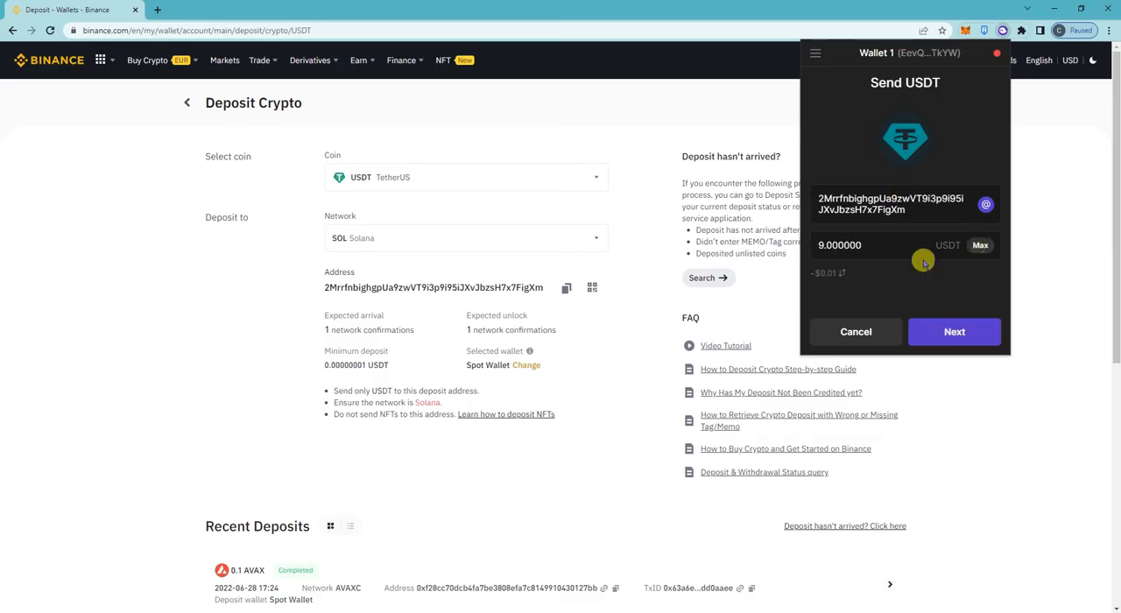
left_click(953, 331)
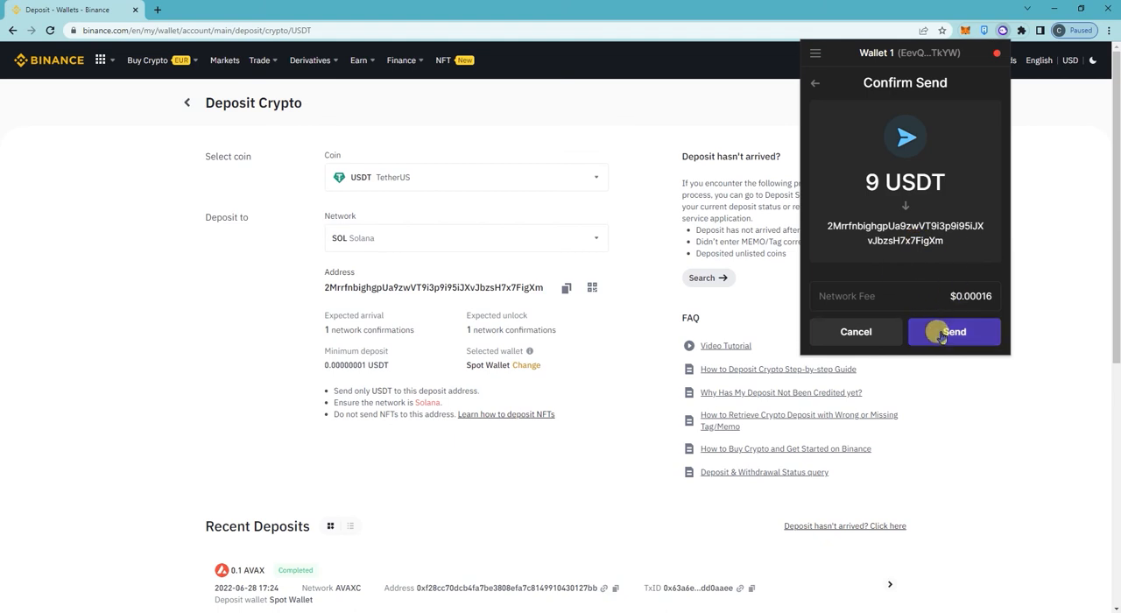
left_click(953, 331)
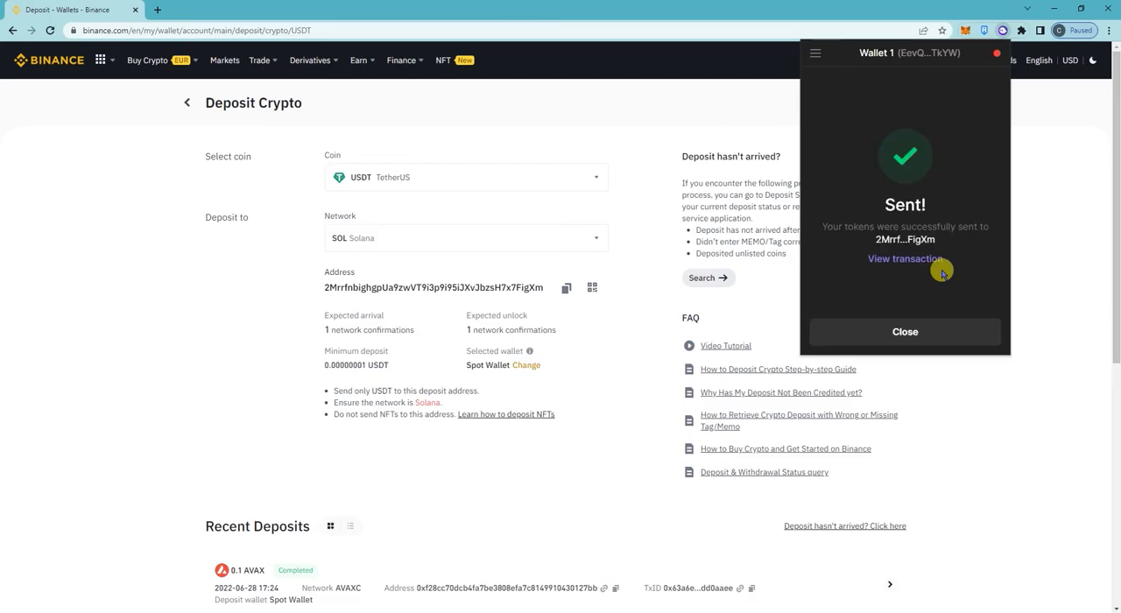
mouse_move(911, 226)
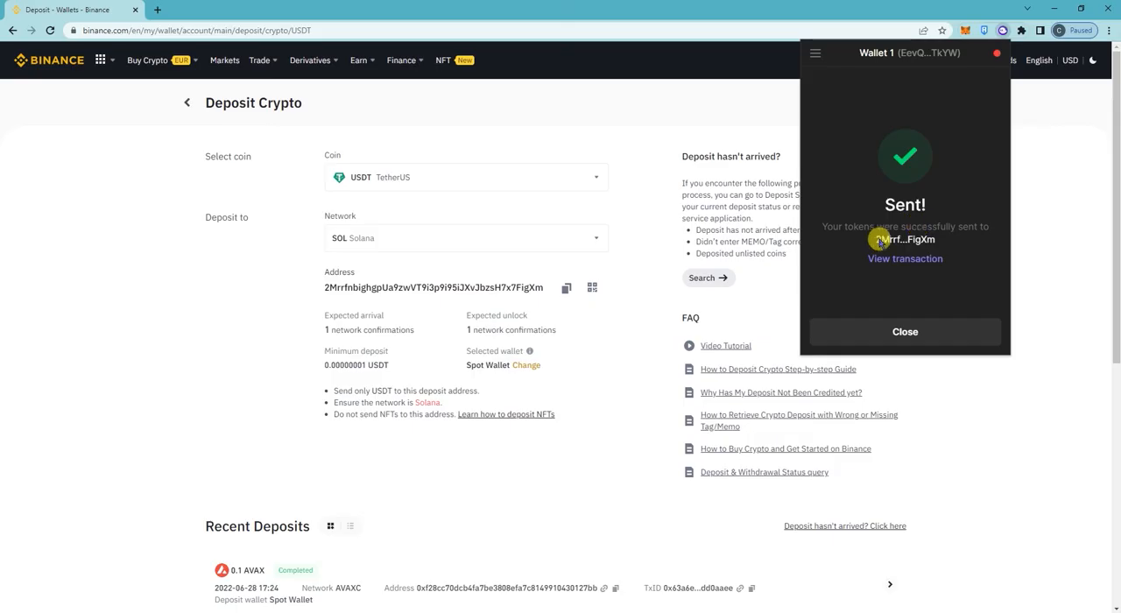
mouse_move(904, 331)
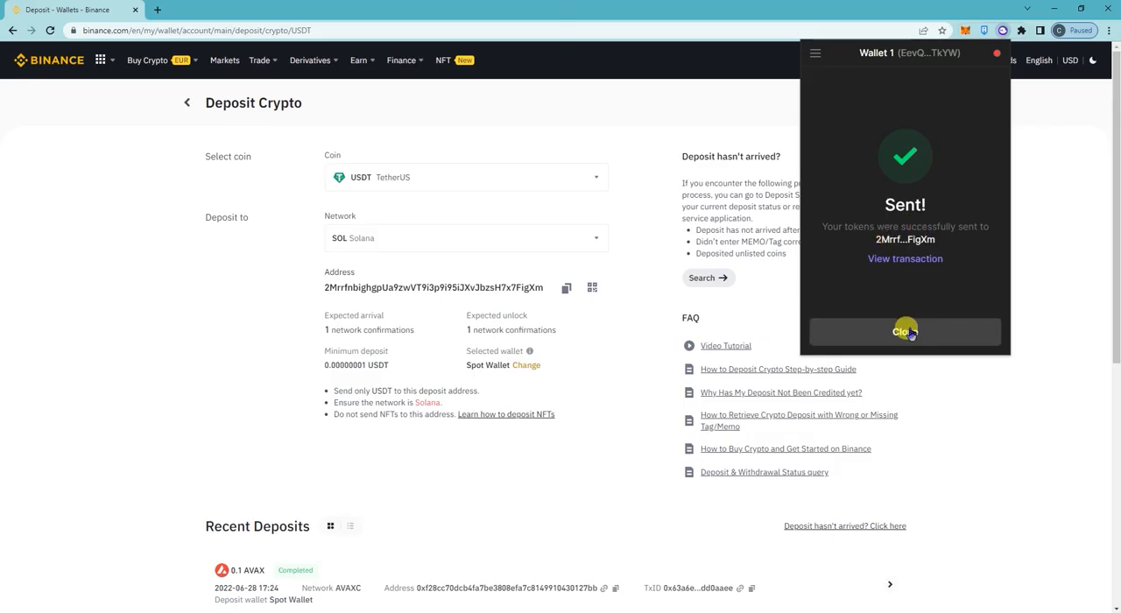
Close Phantom's Sent confirmation and review the Binance deposit page before returning to Fiat and Spot.
left_click(904, 331)
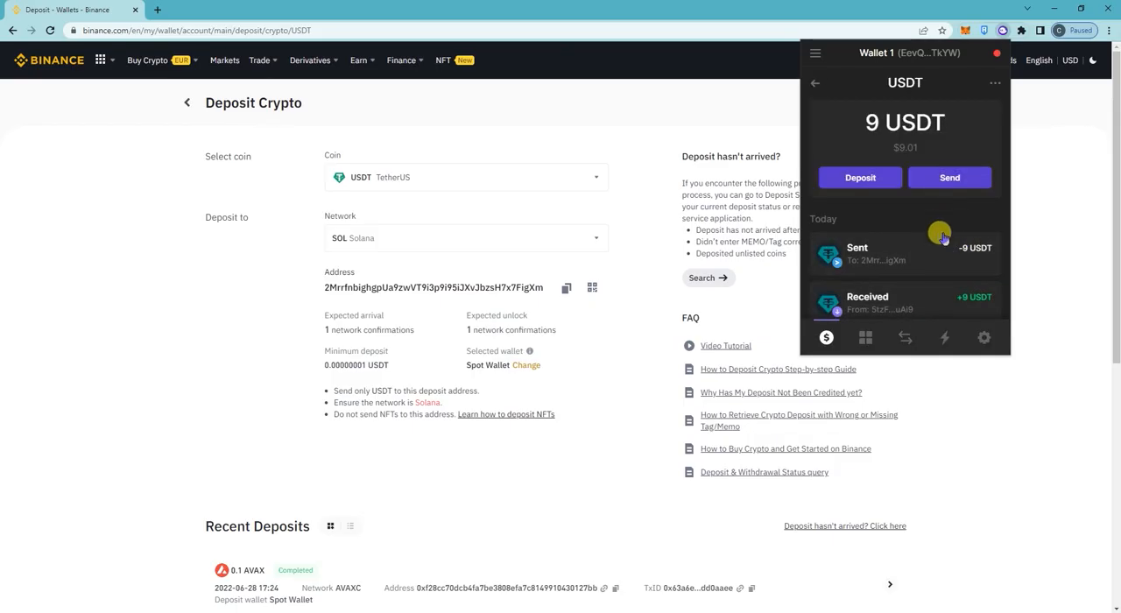
mouse_move(736, 324)
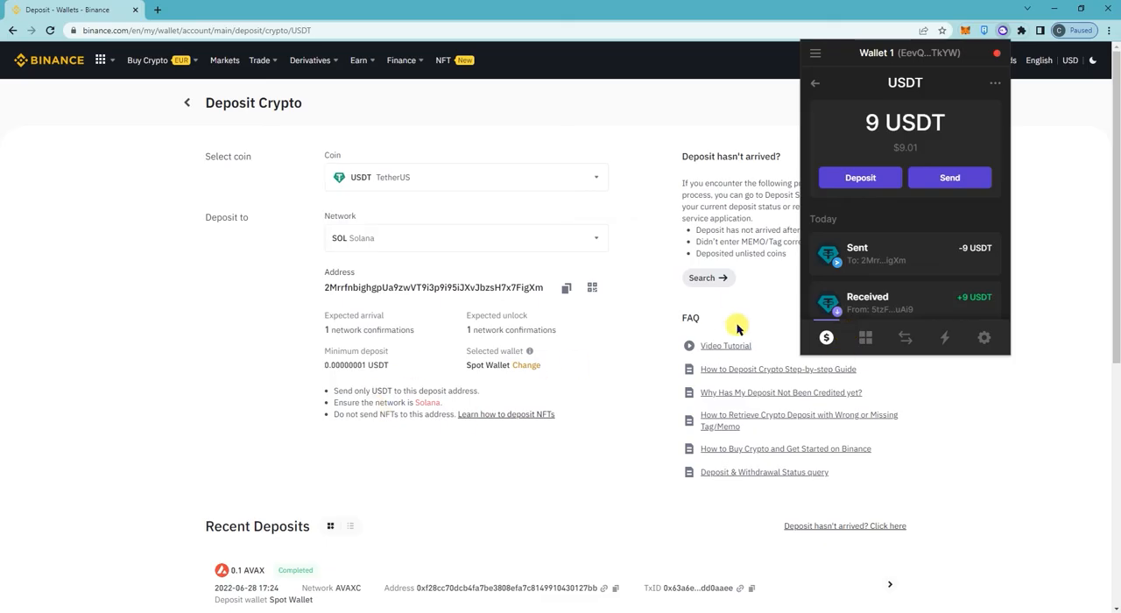
scroll("down", 3)
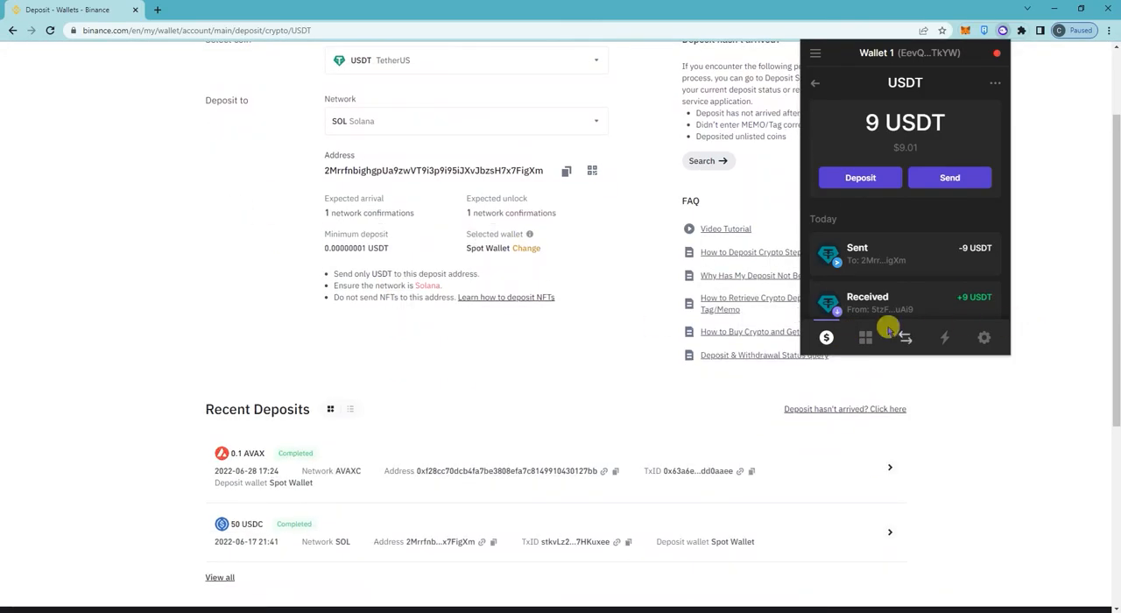
scroll("up", 3)
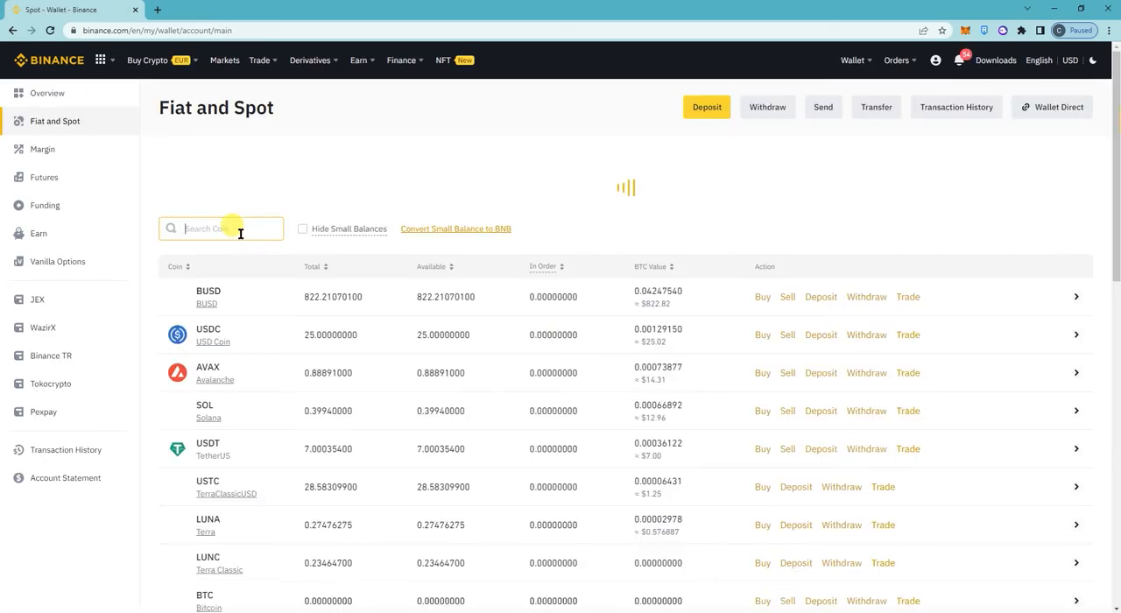
Filter the Fiat and Spot list to usdt, showing 7.00035400 USDT.
type("usdt")
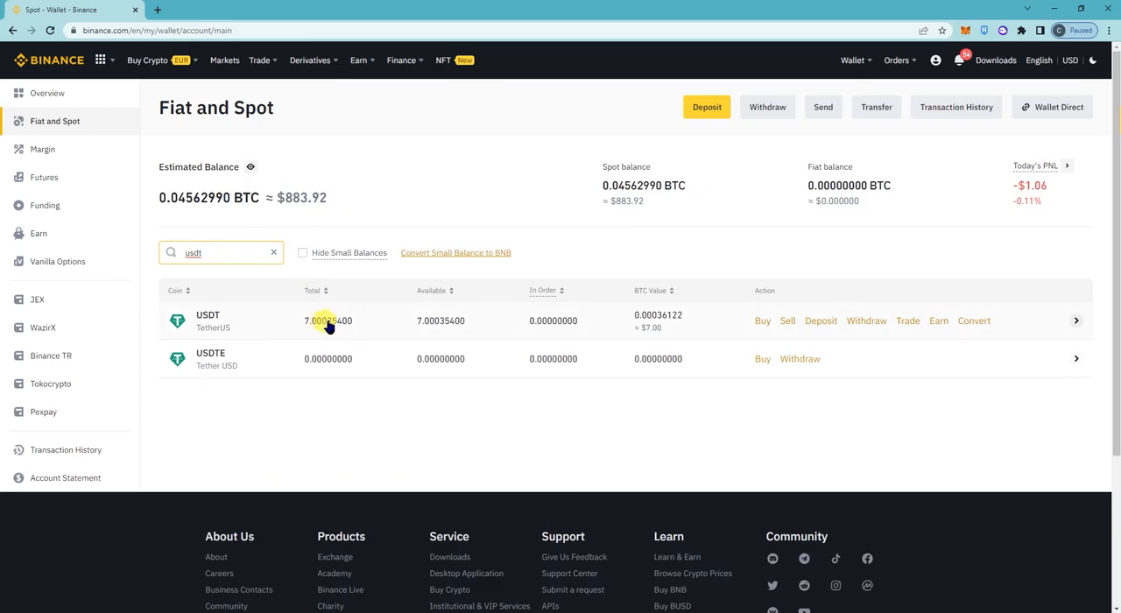
mouse_move(543, 220)
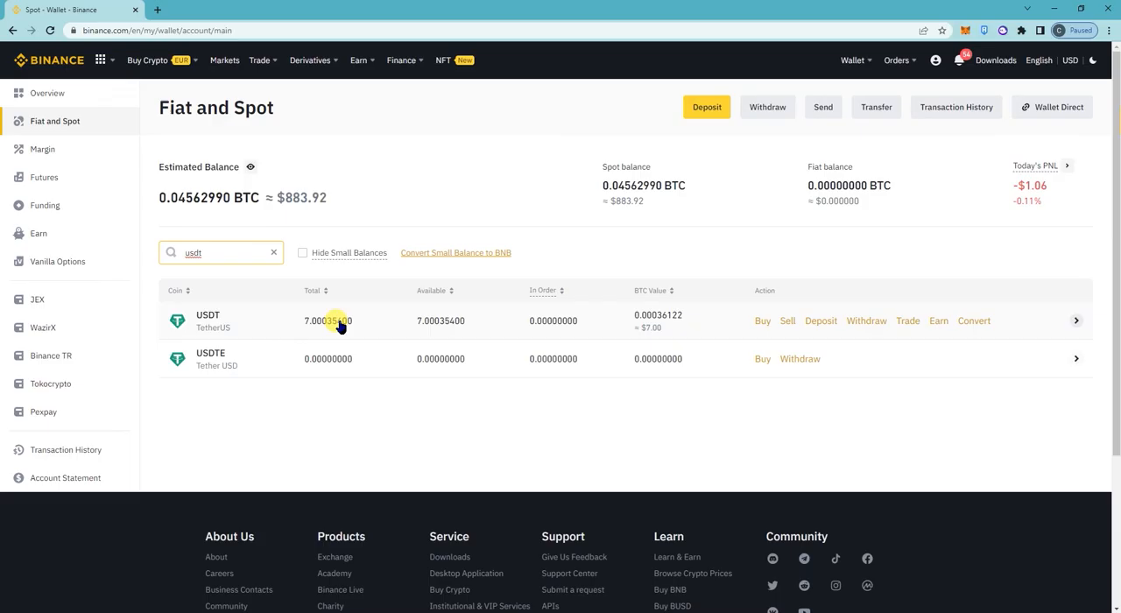
mouse_move(715, 179)
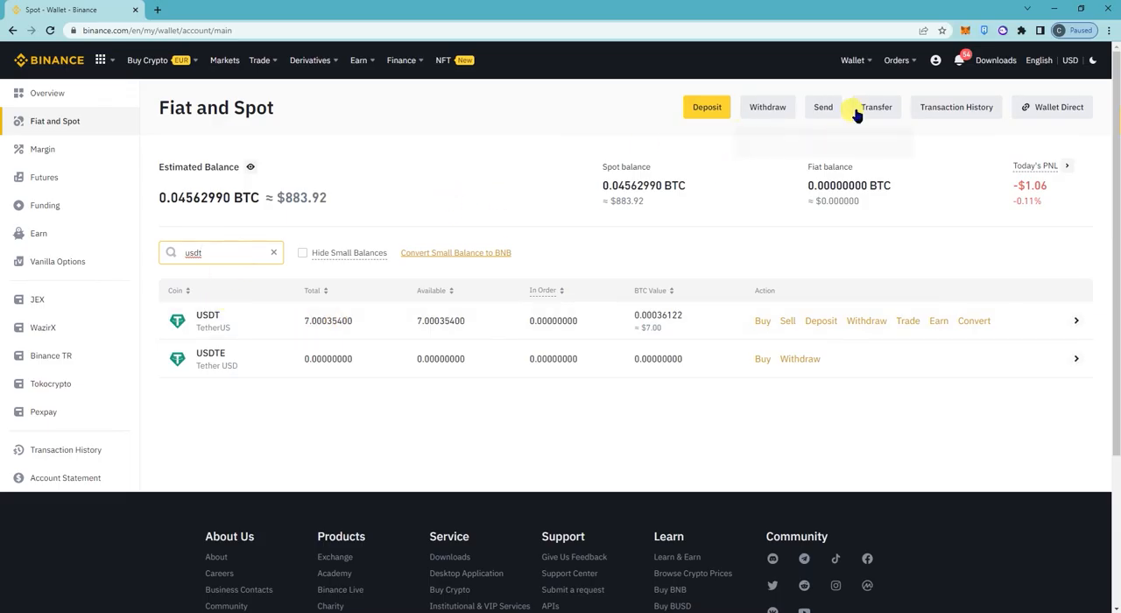
mouse_move(306, 298)
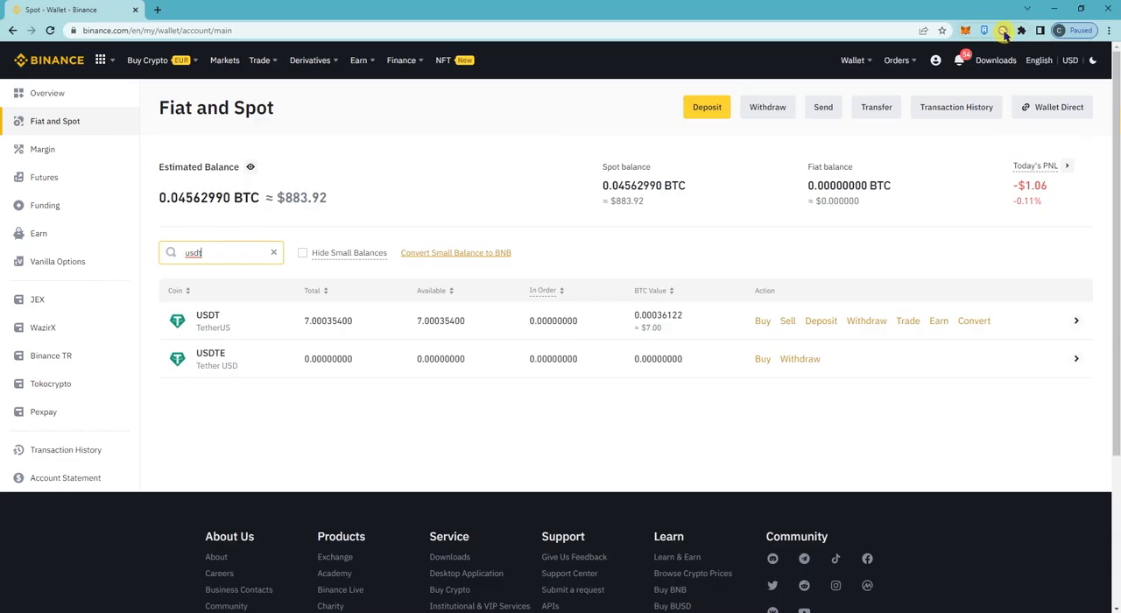
left_click(1002, 30)
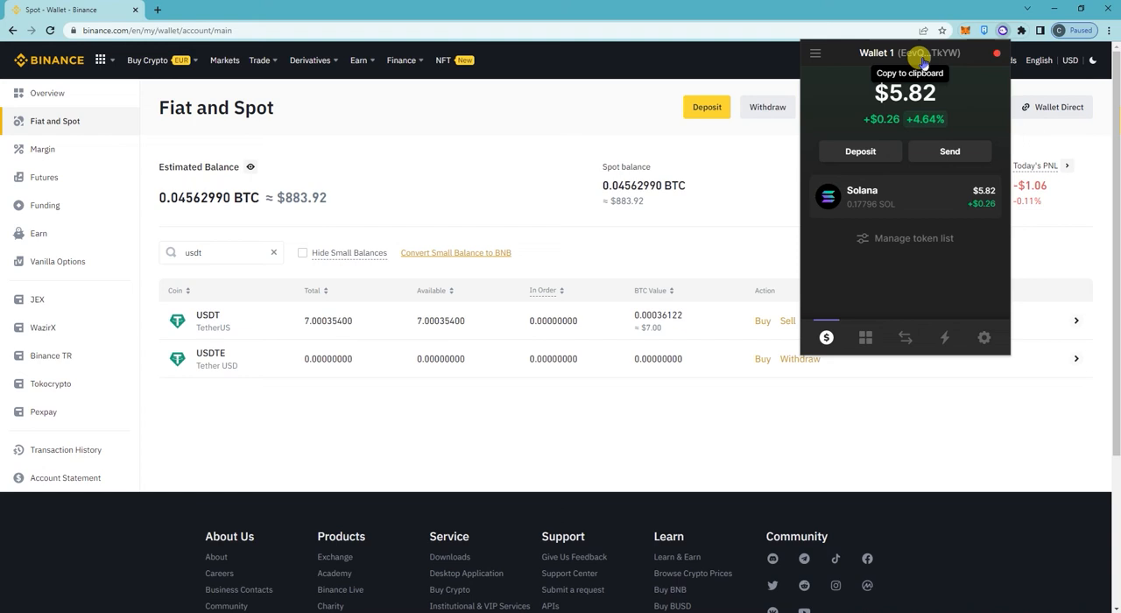
mouse_move(234, 278)
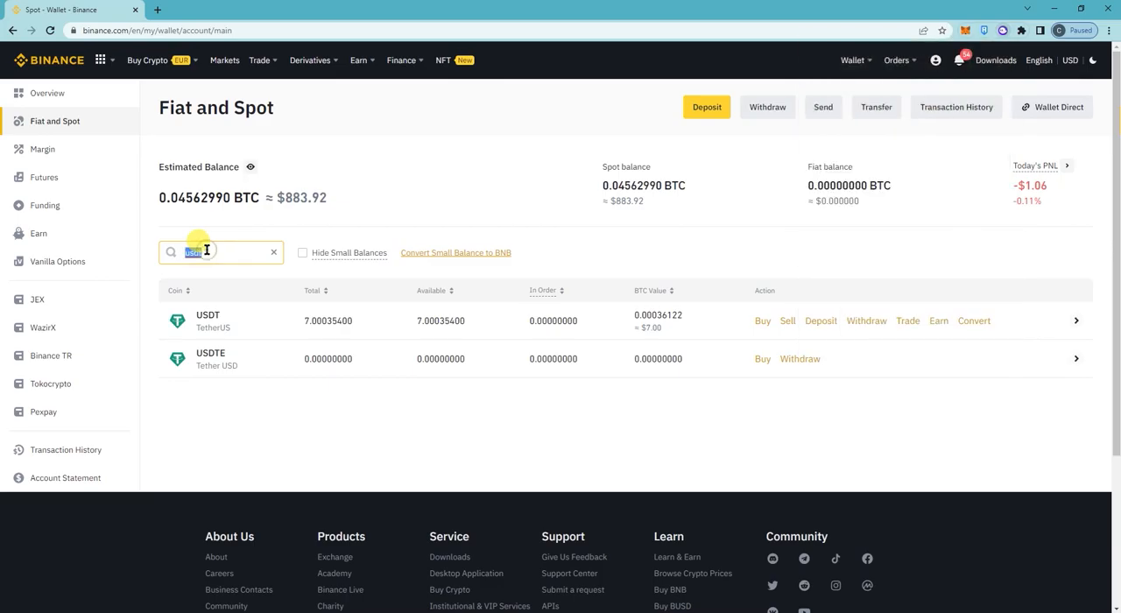
Filter the asset list to sol and start a SOL deposit.
type("sol")
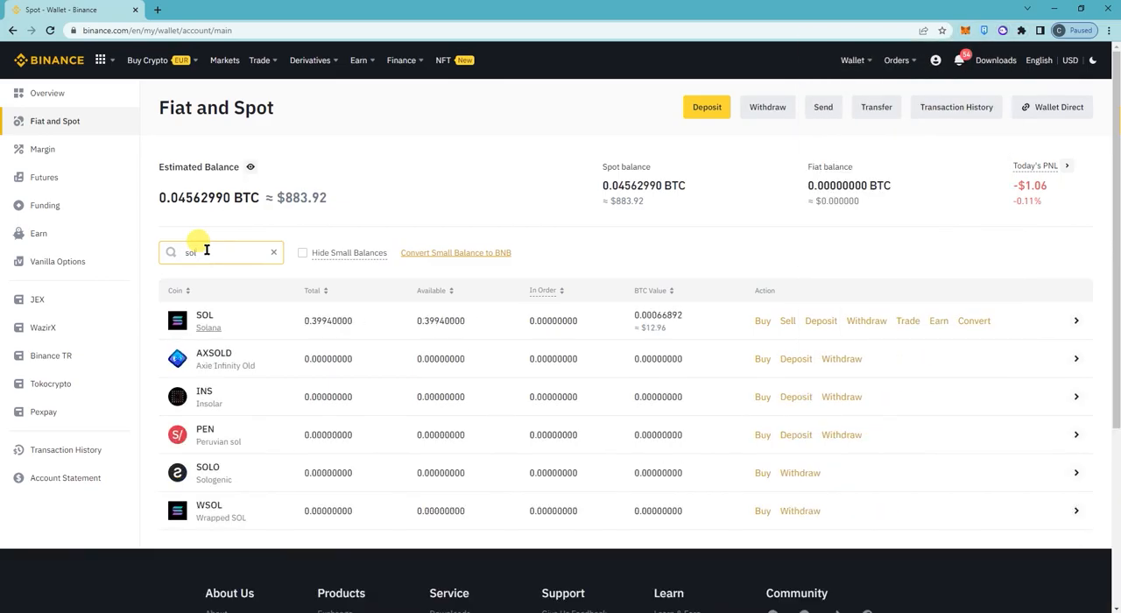
mouse_move(819, 320)
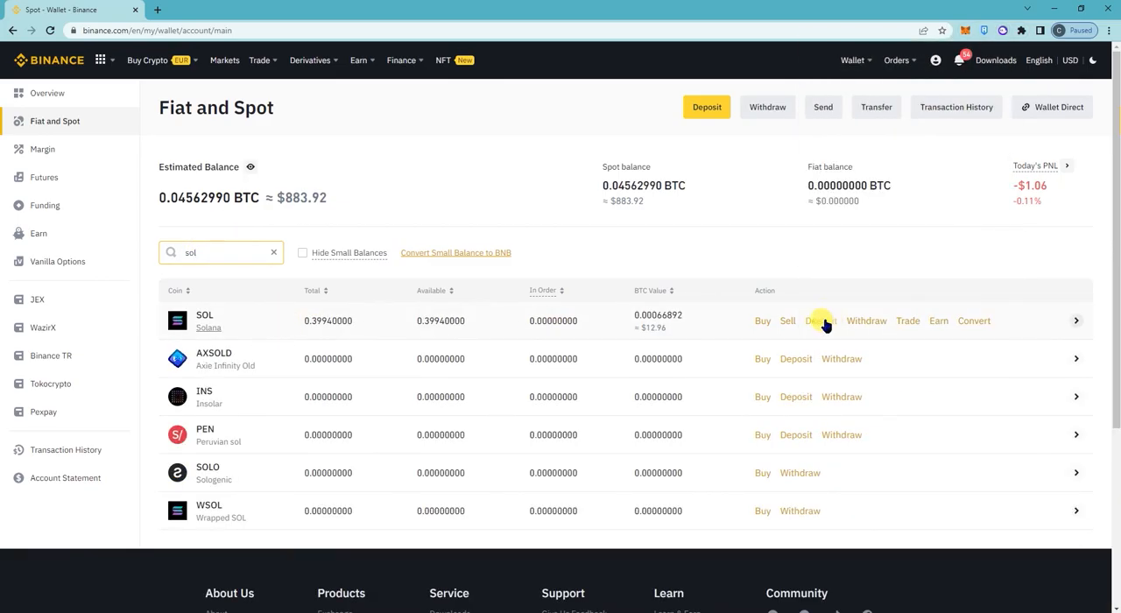
mouse_move(464, 331)
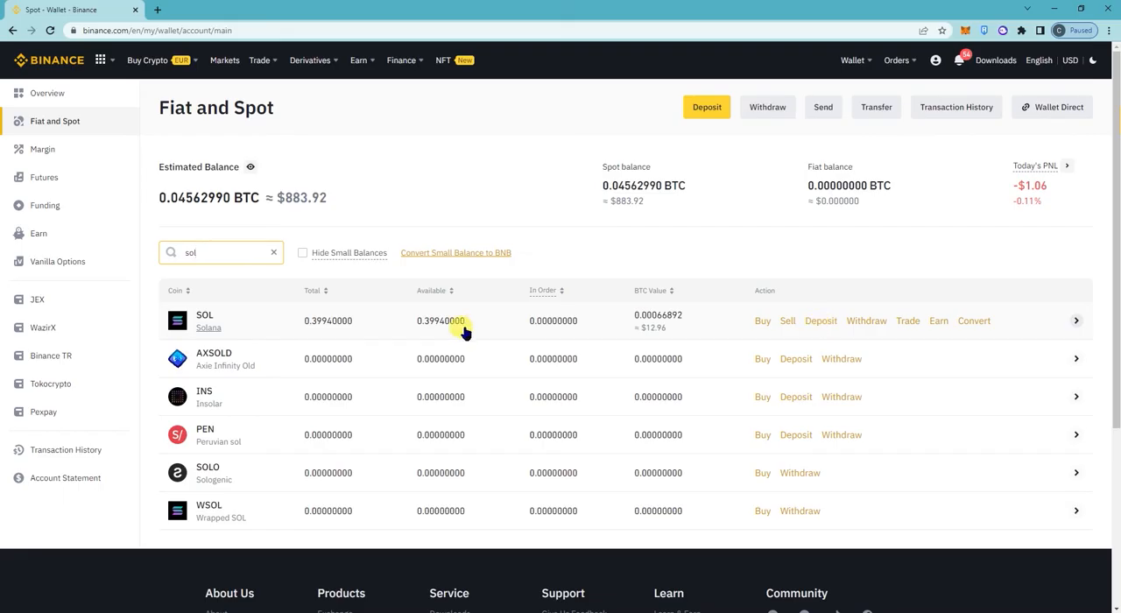
left_click(820, 318)
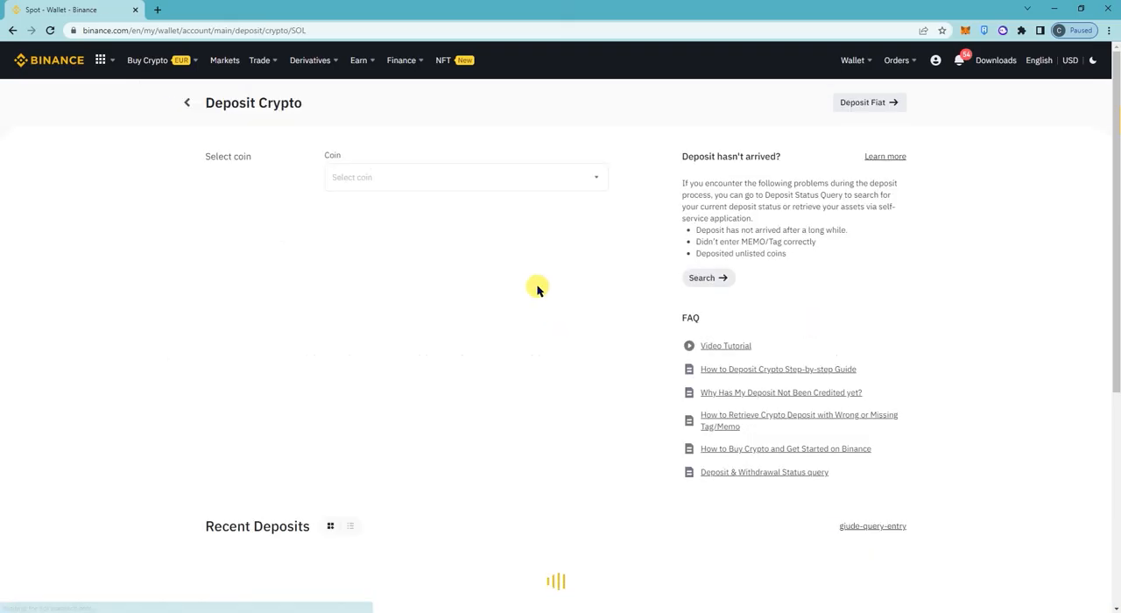
left_click(464, 177)
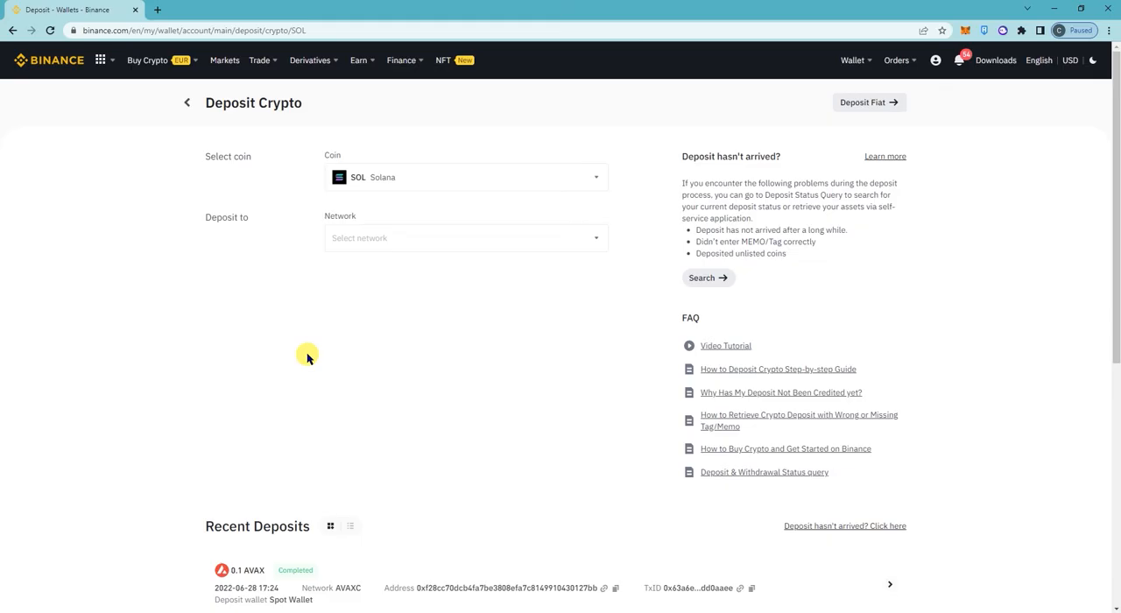
mouse_move(545, 238)
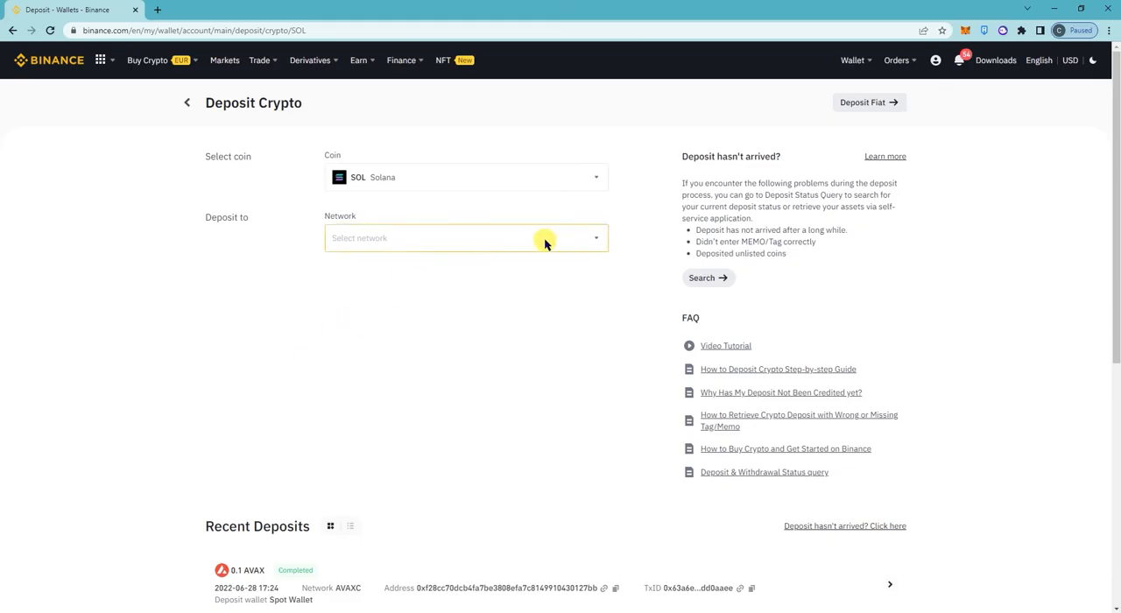
Choose the SOL Solana network and copy the SOL deposit address.
left_click(543, 238)
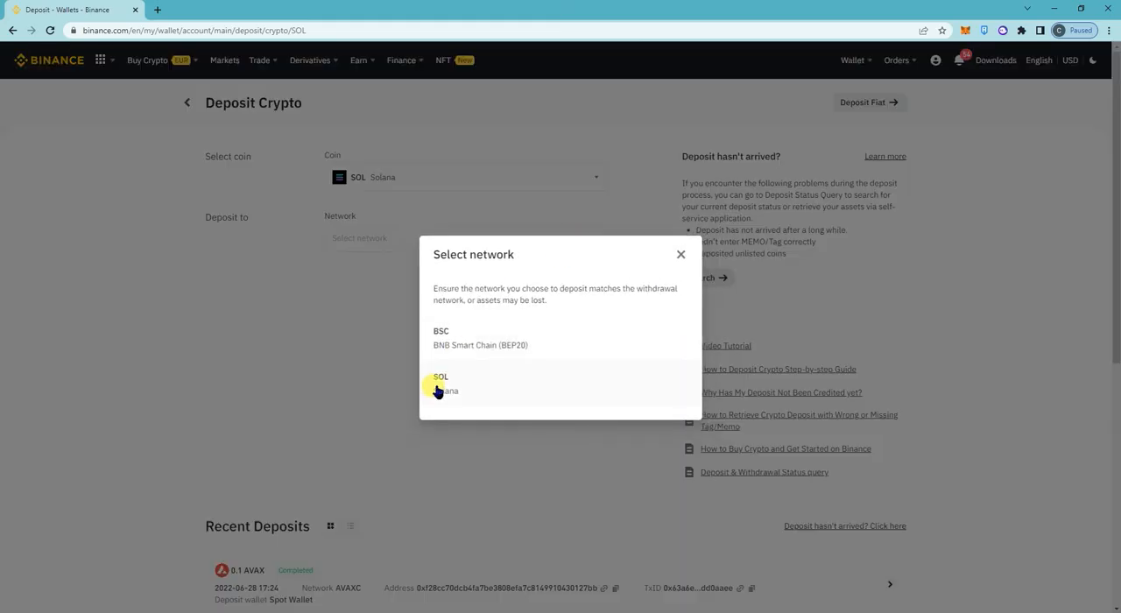
left_click(442, 383)
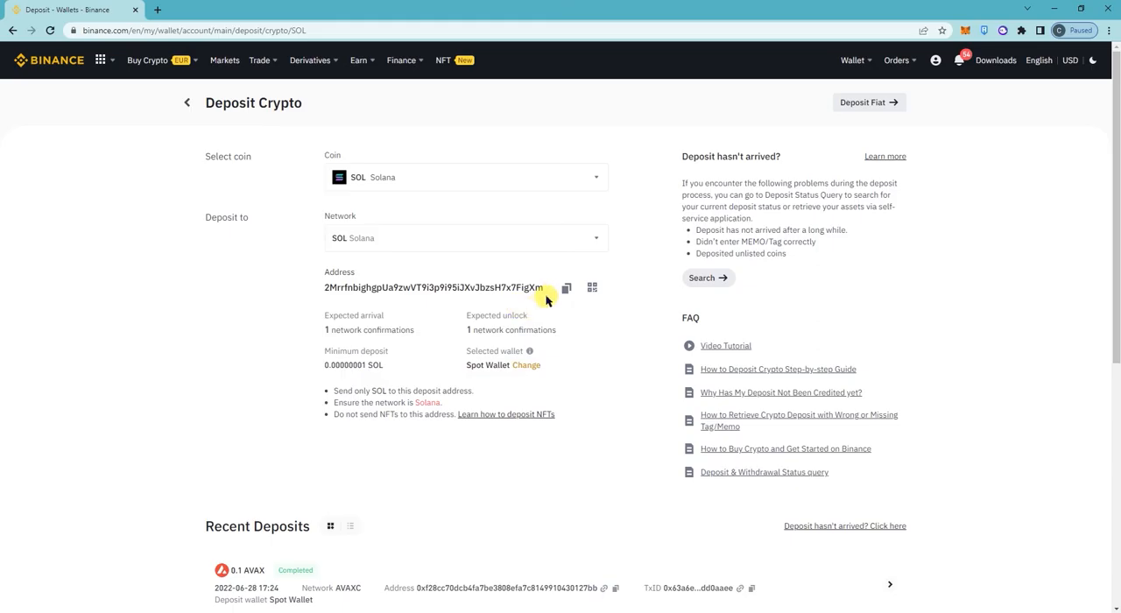
left_click(567, 287)
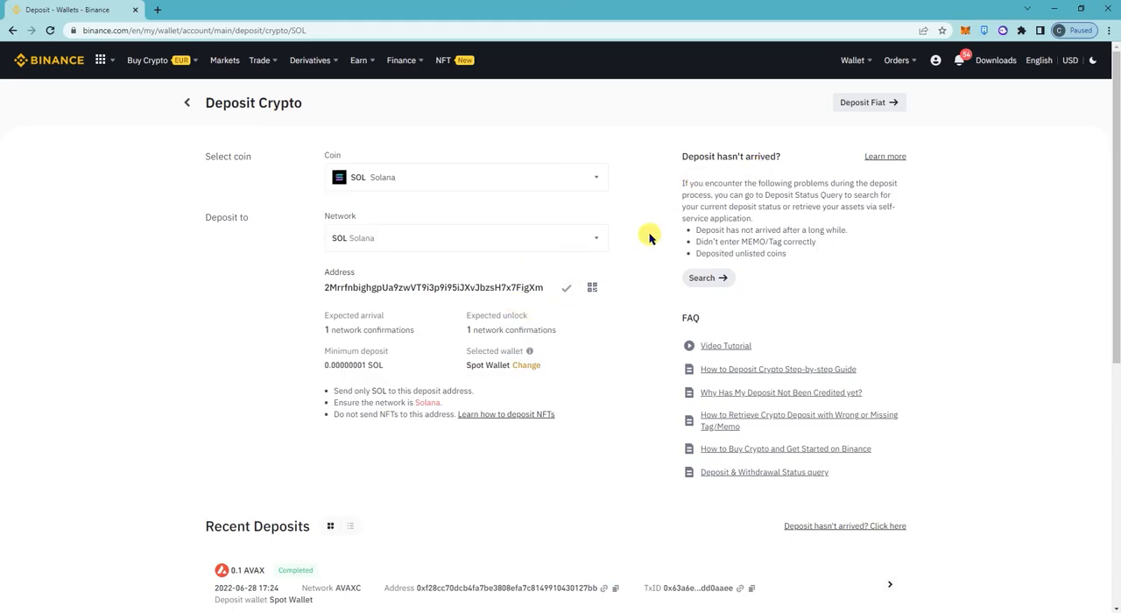
mouse_move(1002, 30)
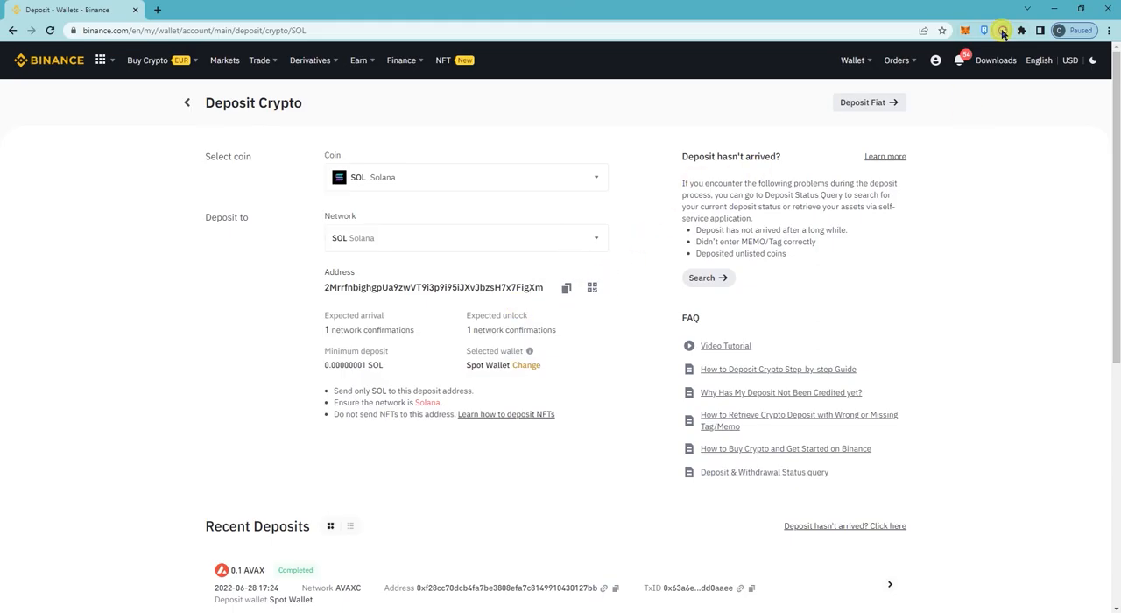
In Phantom, select the Solana token and start a send with the amount field ready.
left_click(1002, 30)
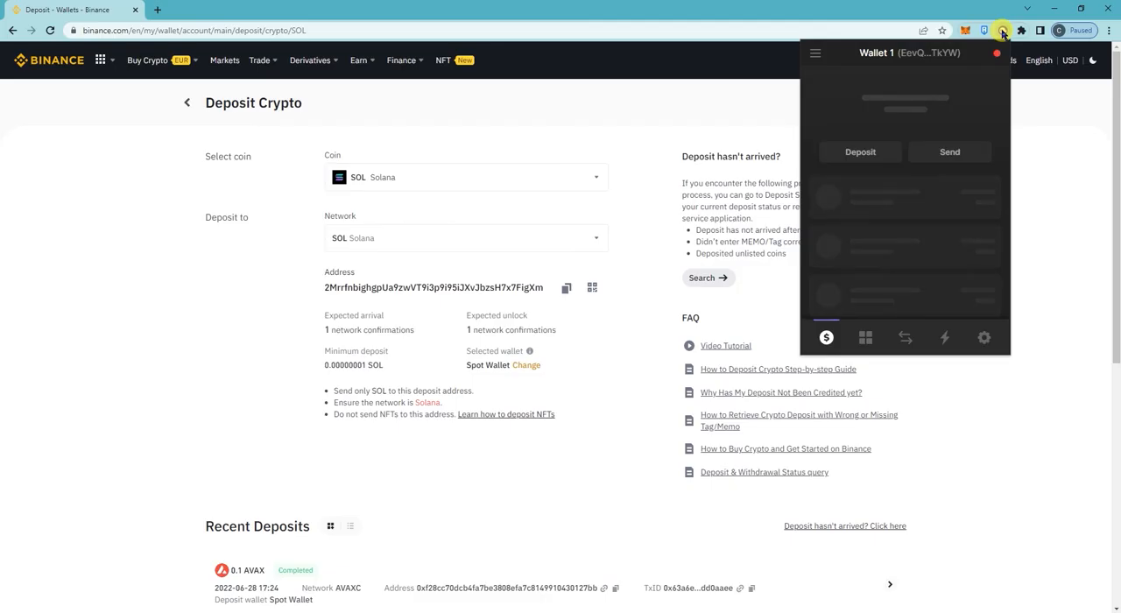
mouse_move(853, 266)
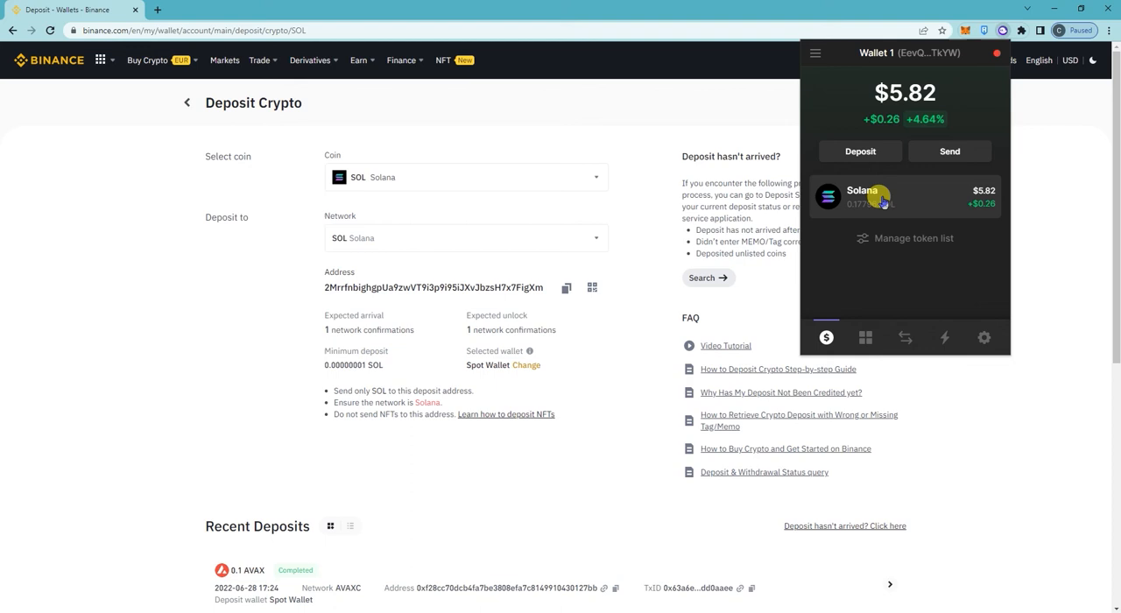
left_click(862, 196)
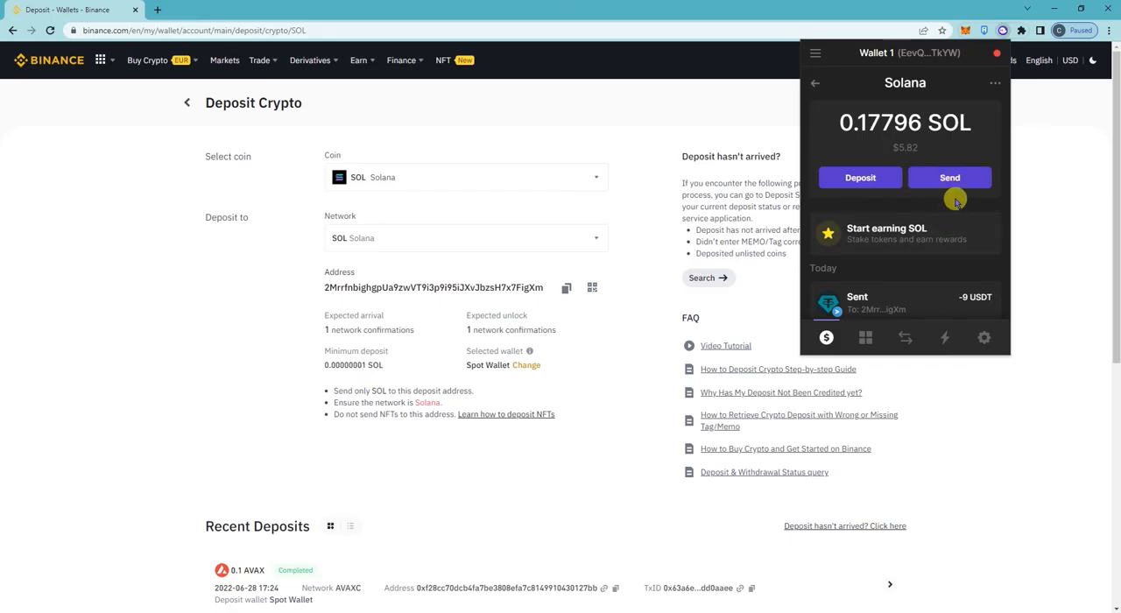
left_click(949, 177)
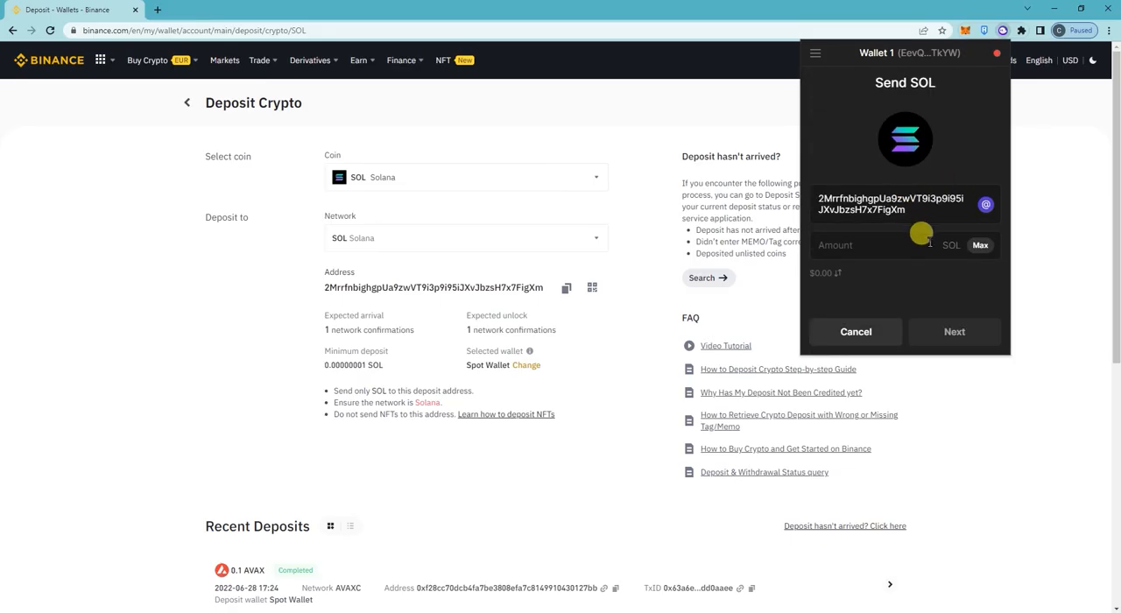
left_click(981, 245)
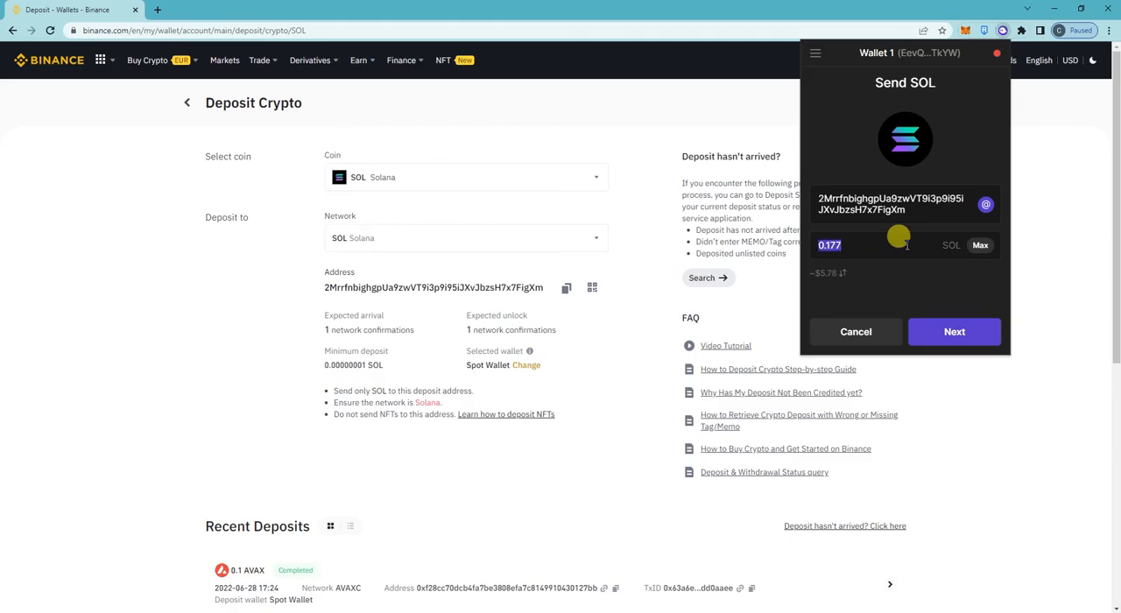
Send 0.177 SOL to the Binance deposit address and dismiss the Sent! confirmation.
left_click(953, 331)
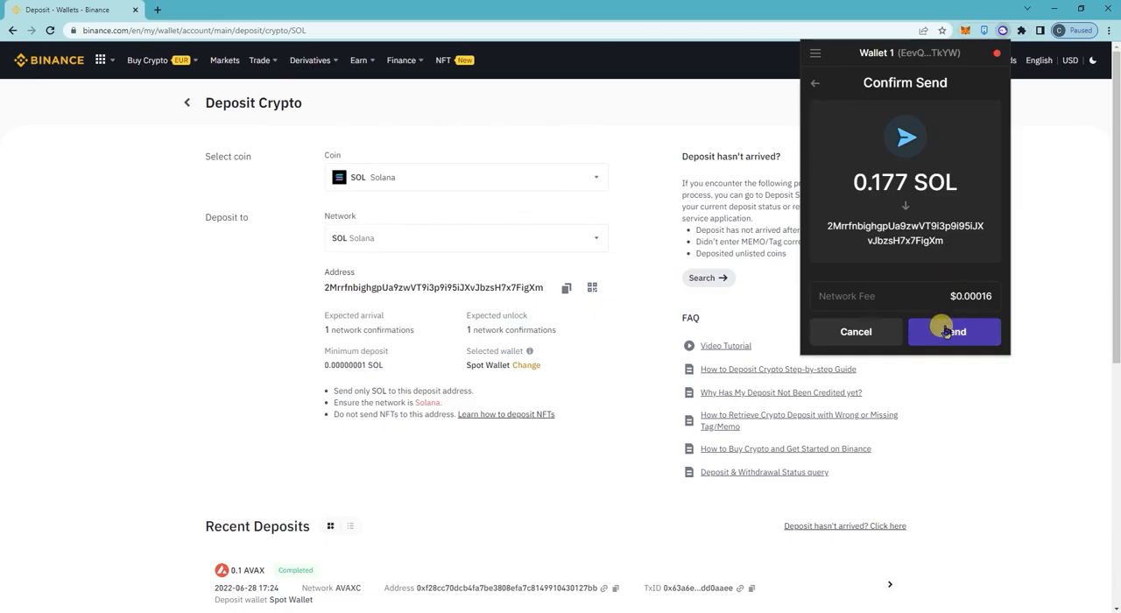
left_click(953, 331)
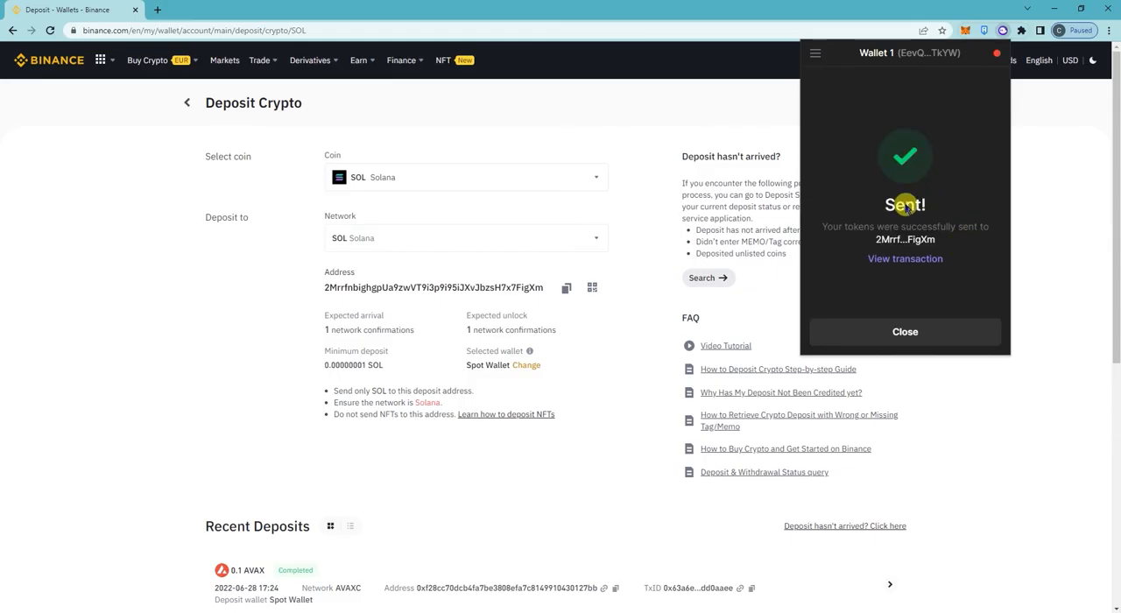
left_click(904, 332)
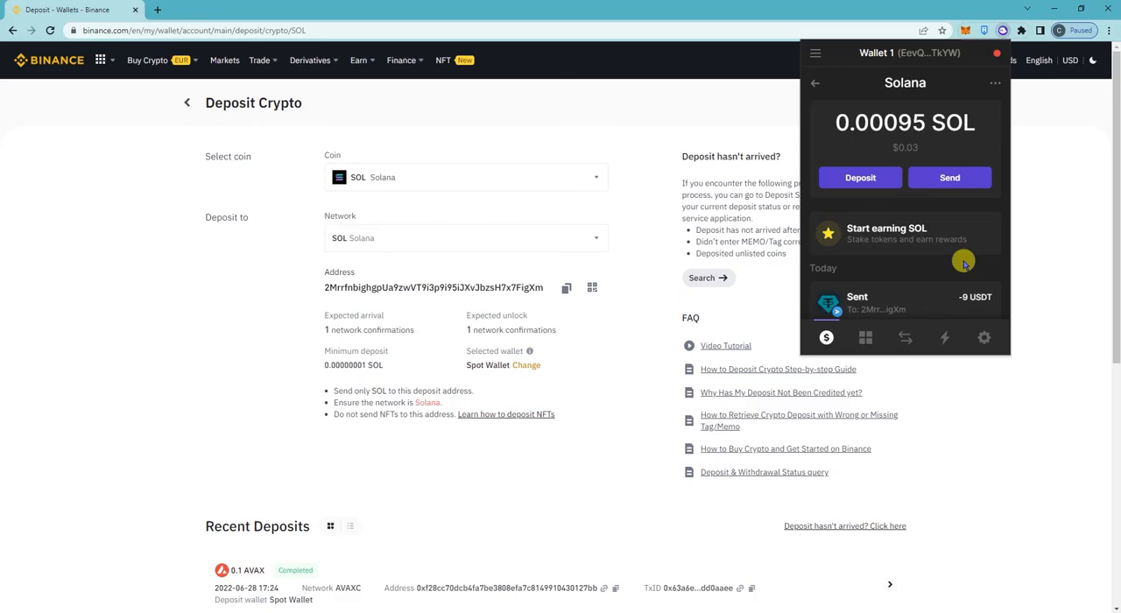
mouse_move(810, 95)
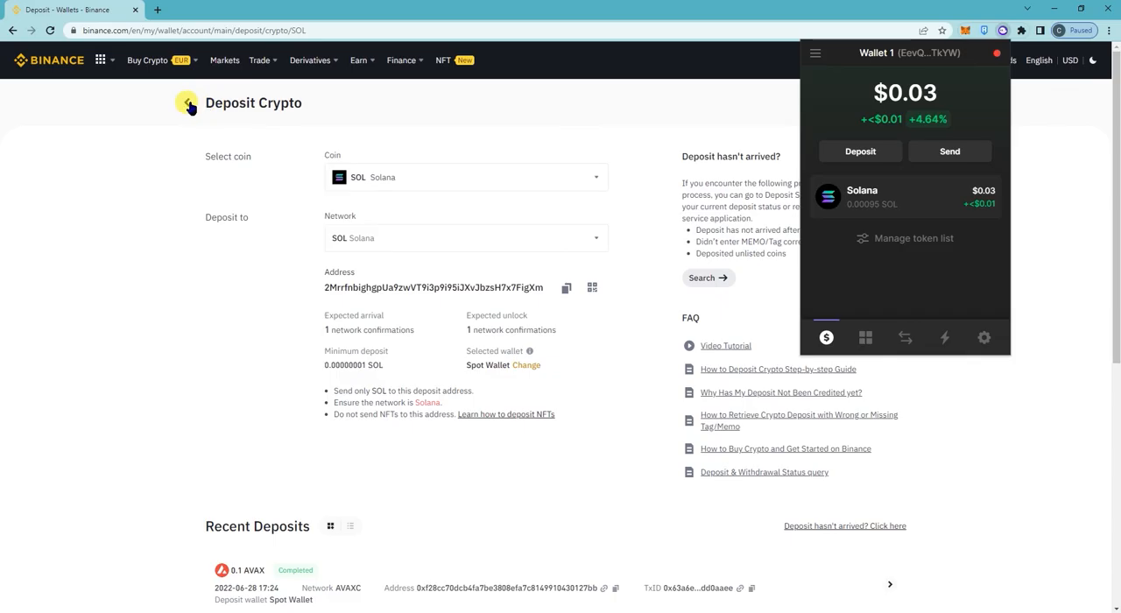
Check the USDT deposit page's Recent Deposits, then return to the Fiat and Spot overview at 7.00035400 USDT.
left_click(185, 102)
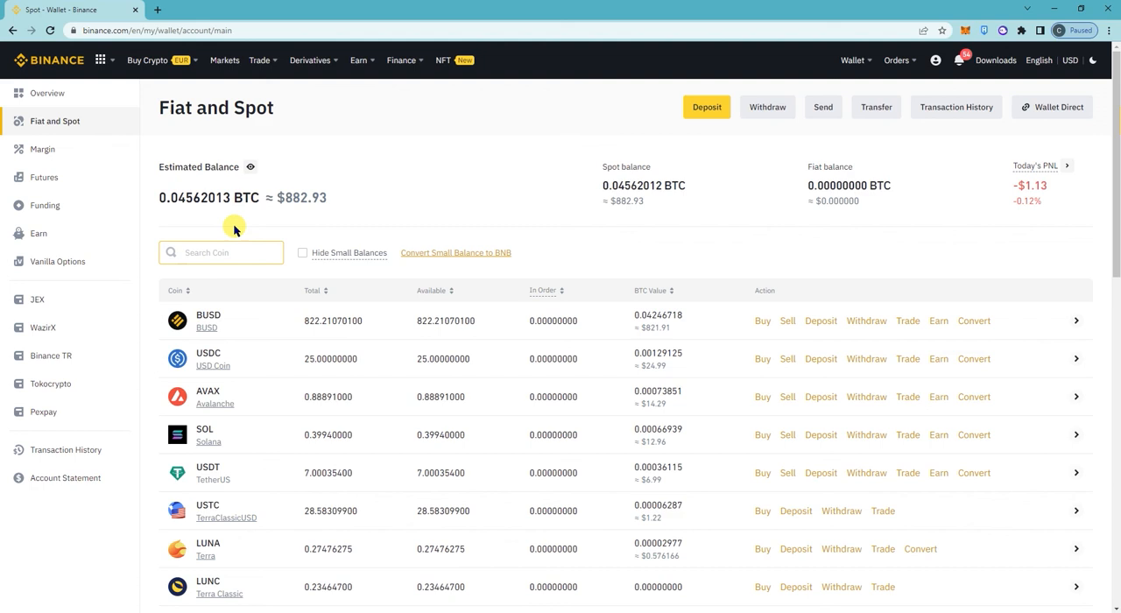
type("usdt")
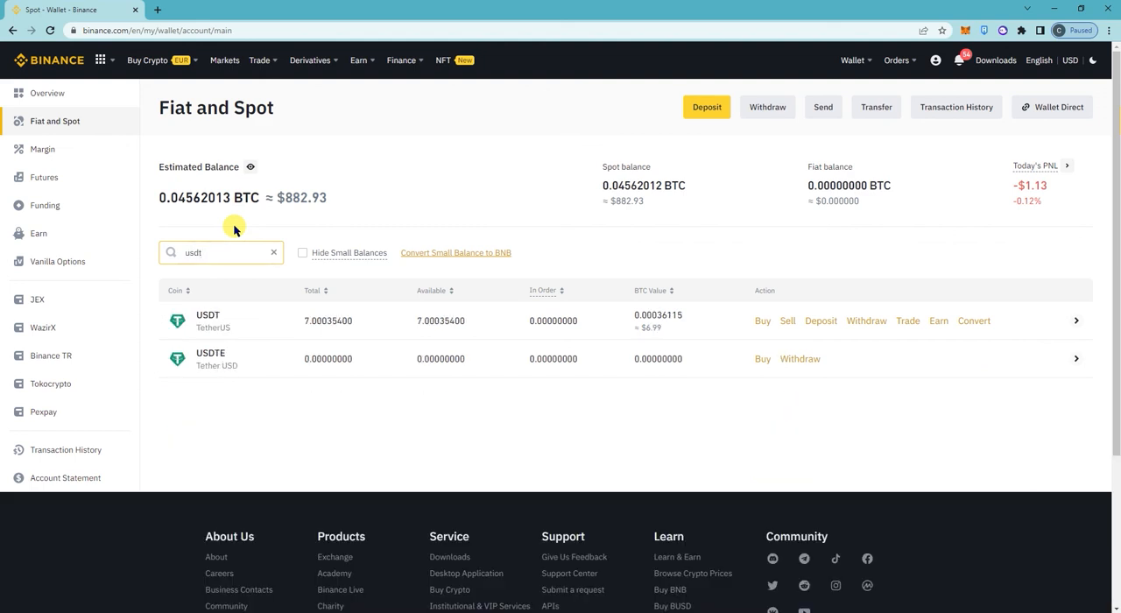
left_click(820, 321)
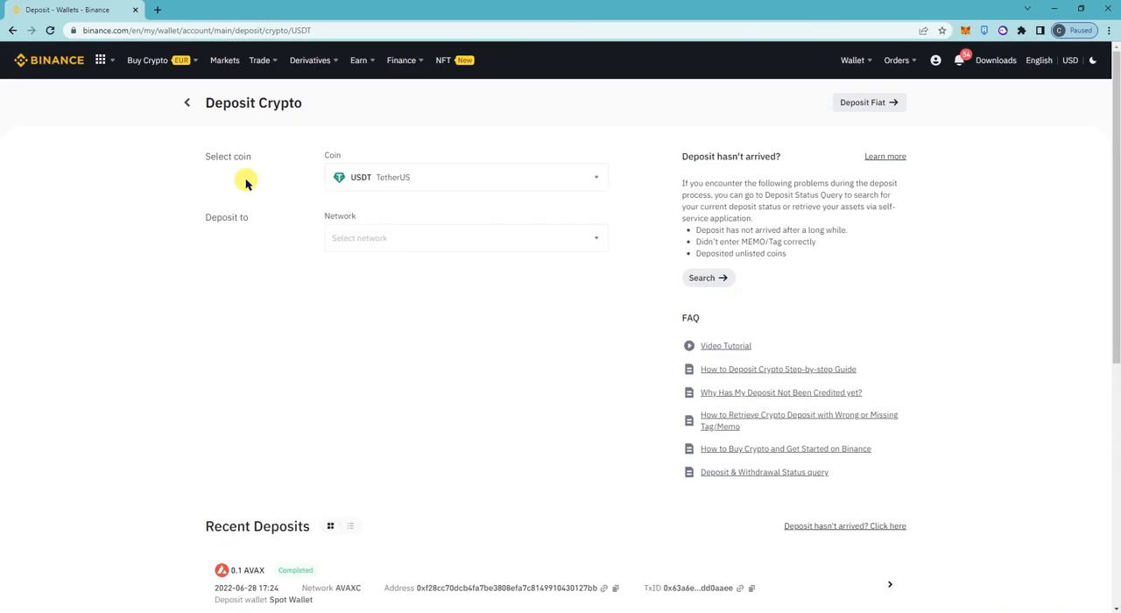
left_click(185, 102)
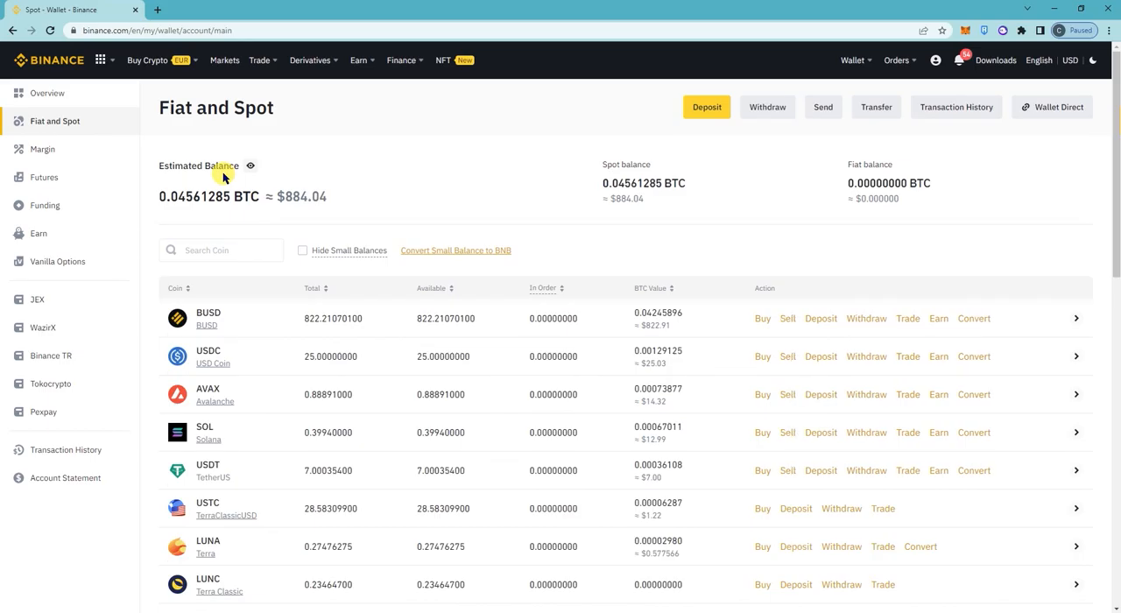
Confirm the 9 USDT deposit shows Completed on the USDT deposit page, then return to the wallet overview.
left_click(221, 252)
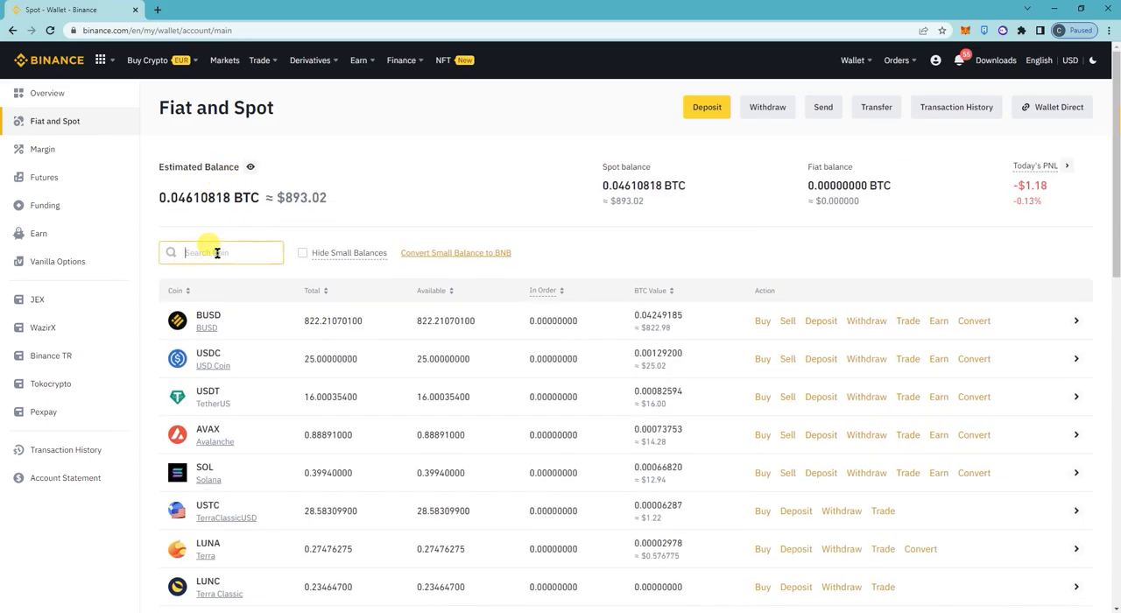
type("usdt")
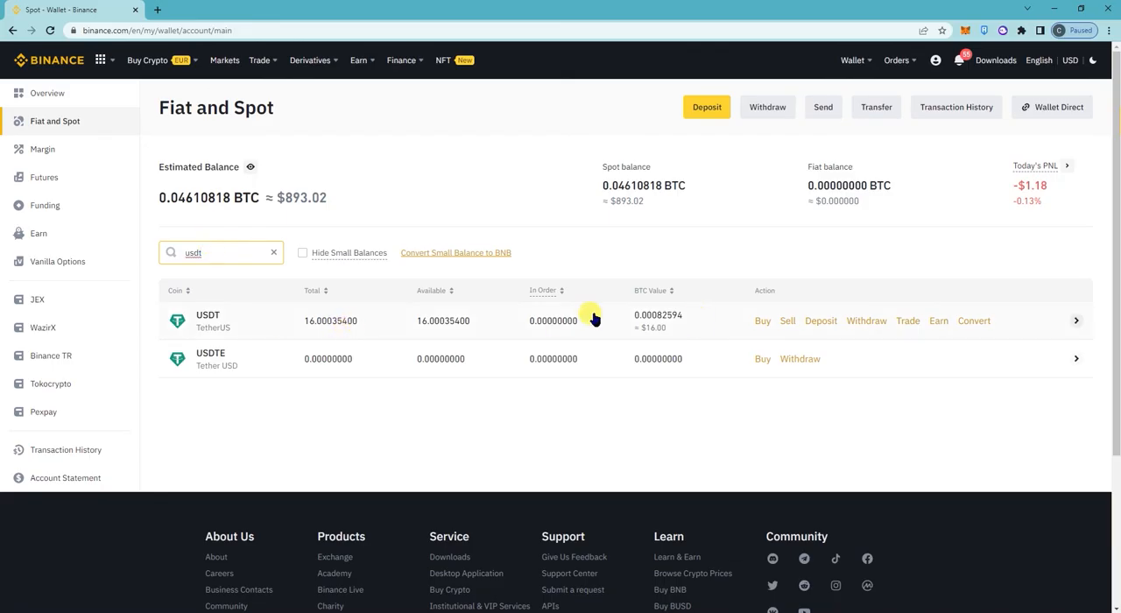
mouse_move(336, 326)
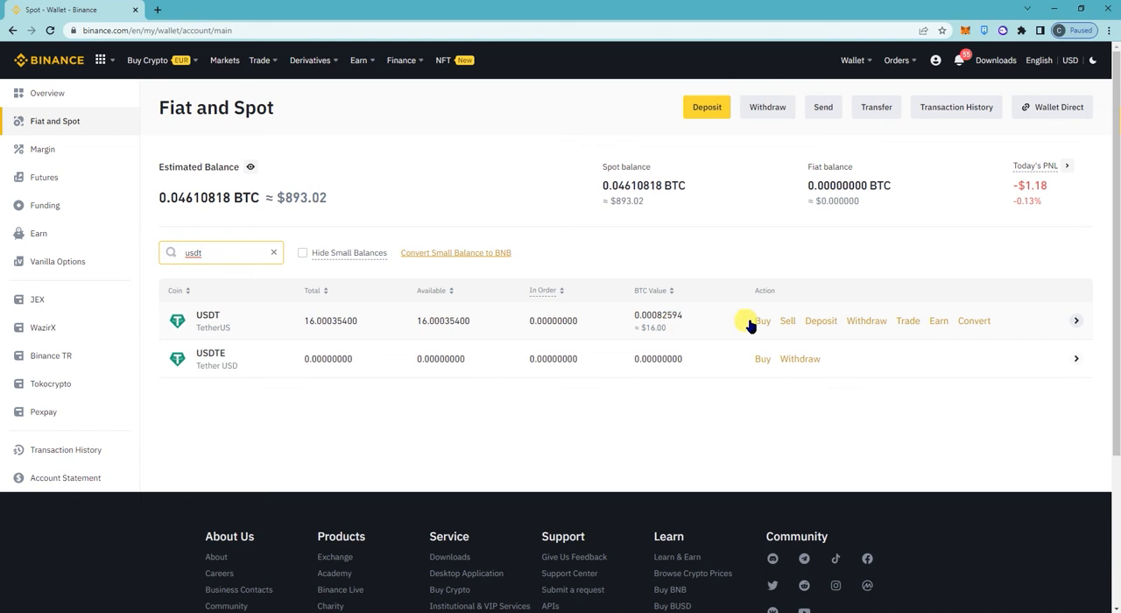
left_click(819, 321)
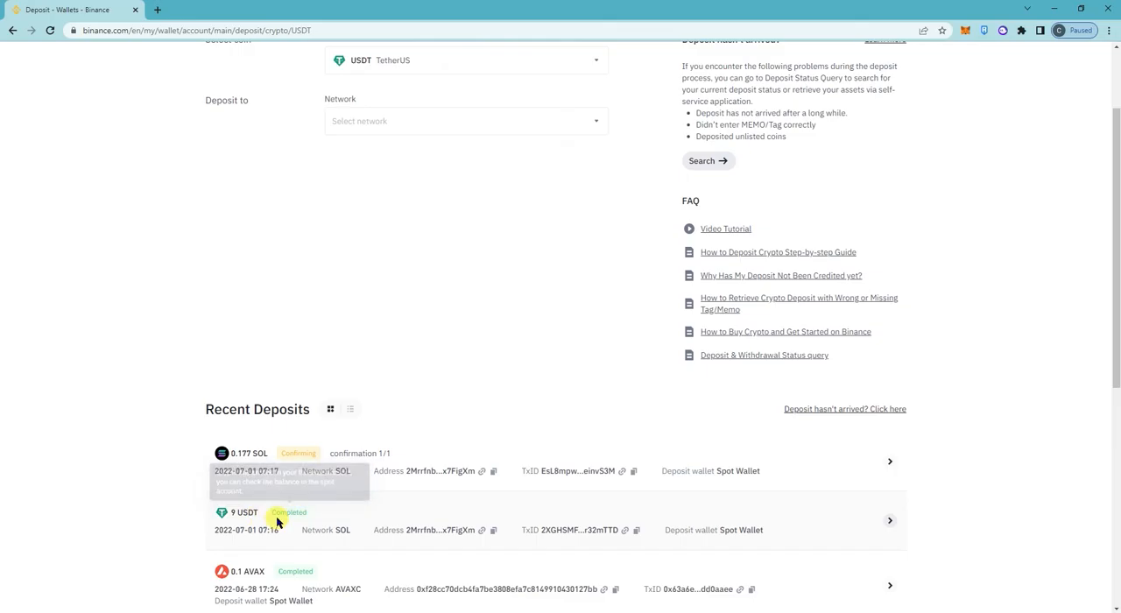
mouse_move(94, 66)
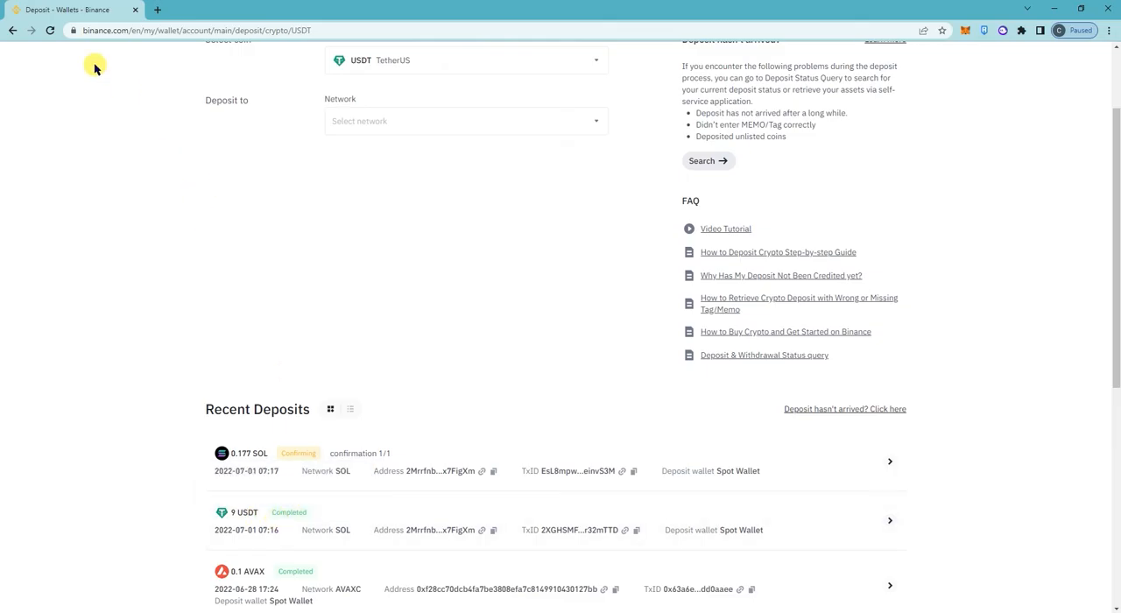
left_click(14, 30)
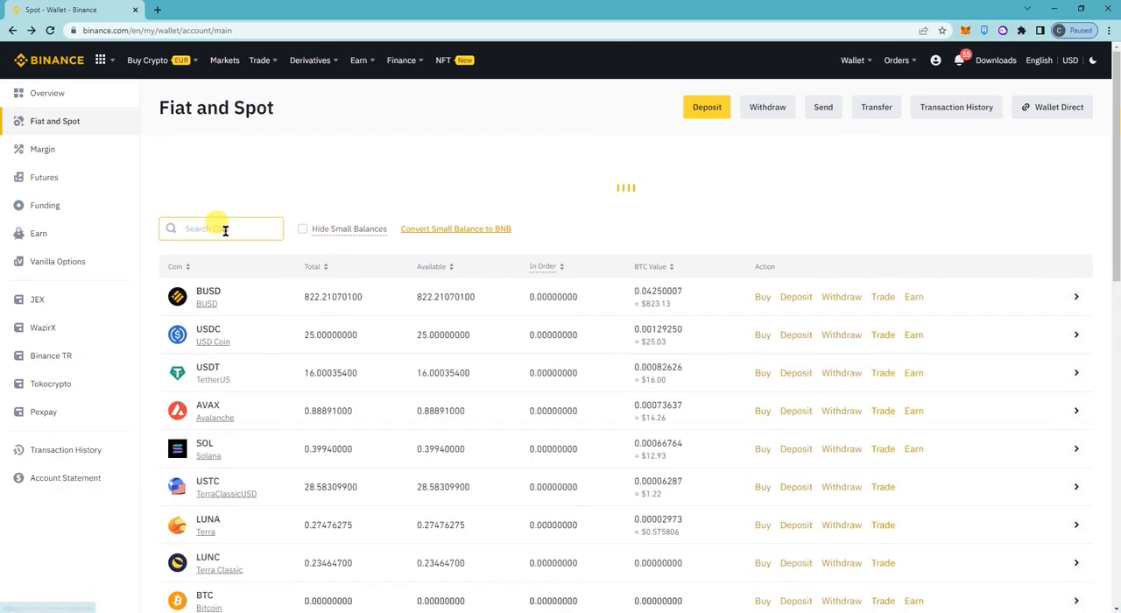
On the SOL deposit page, verify the 0.177 SOL and 9 USDT deposits are both Completed in Recent Deposits.
type("sol")
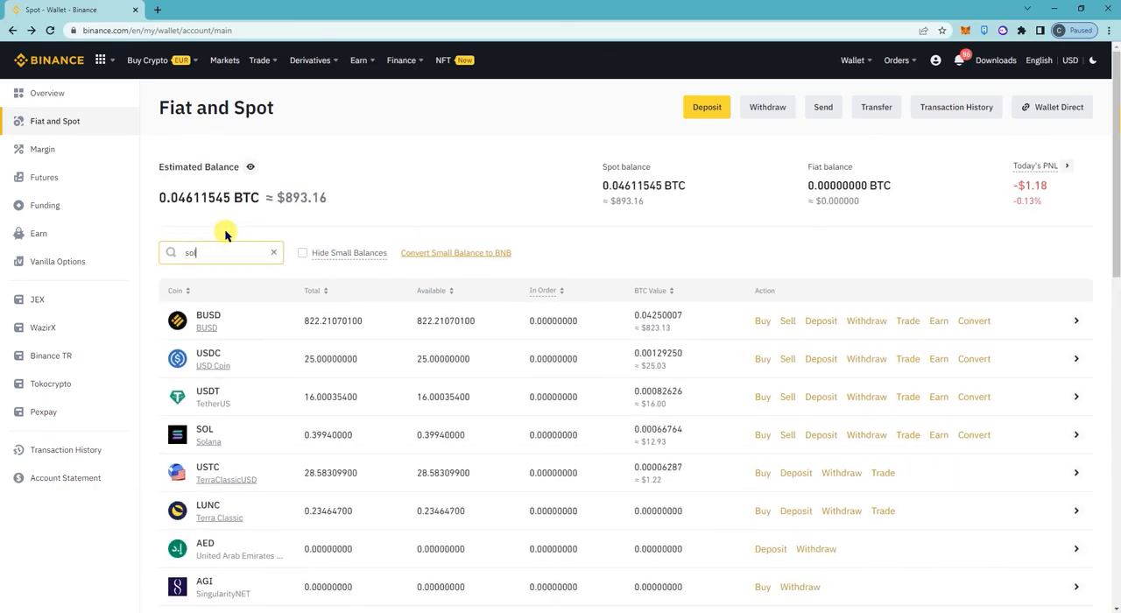
type("sol")
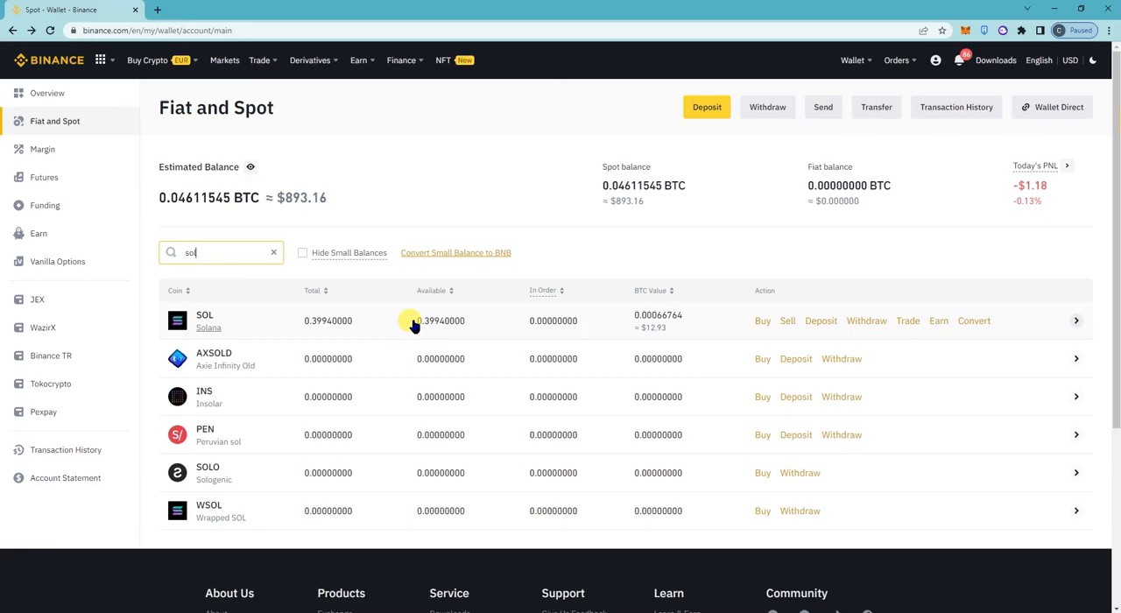
mouse_move(820, 320)
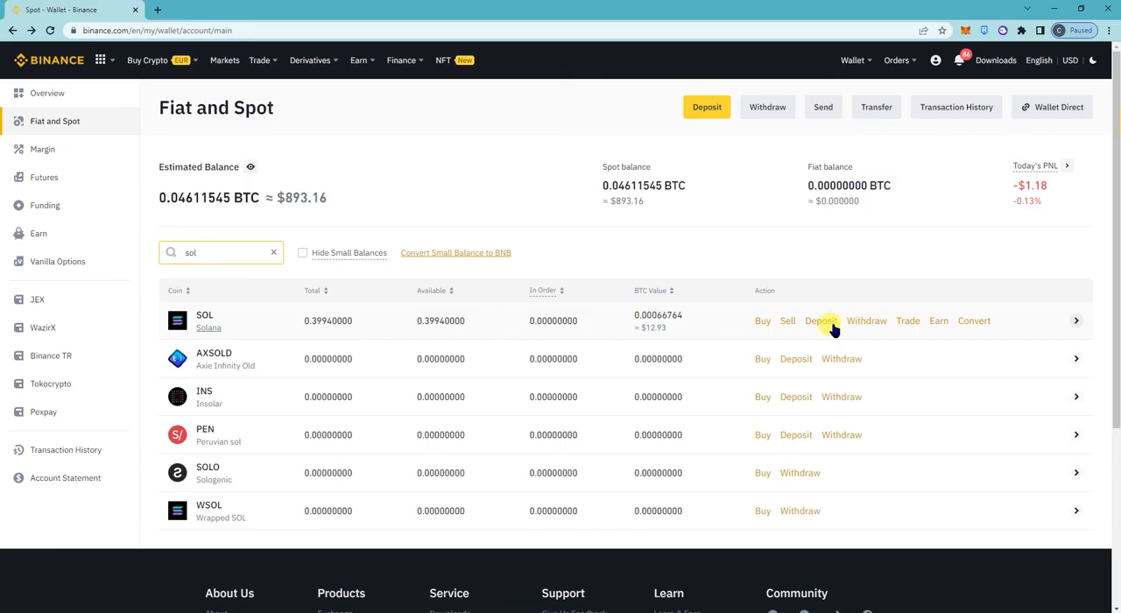
left_click(822, 320)
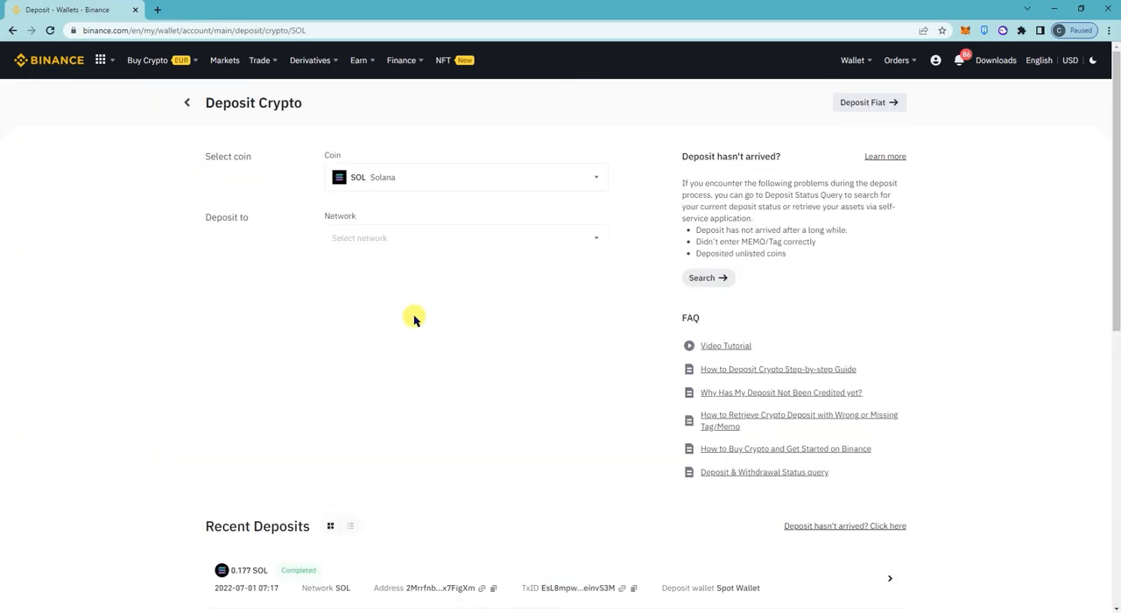
scroll("down", 3)
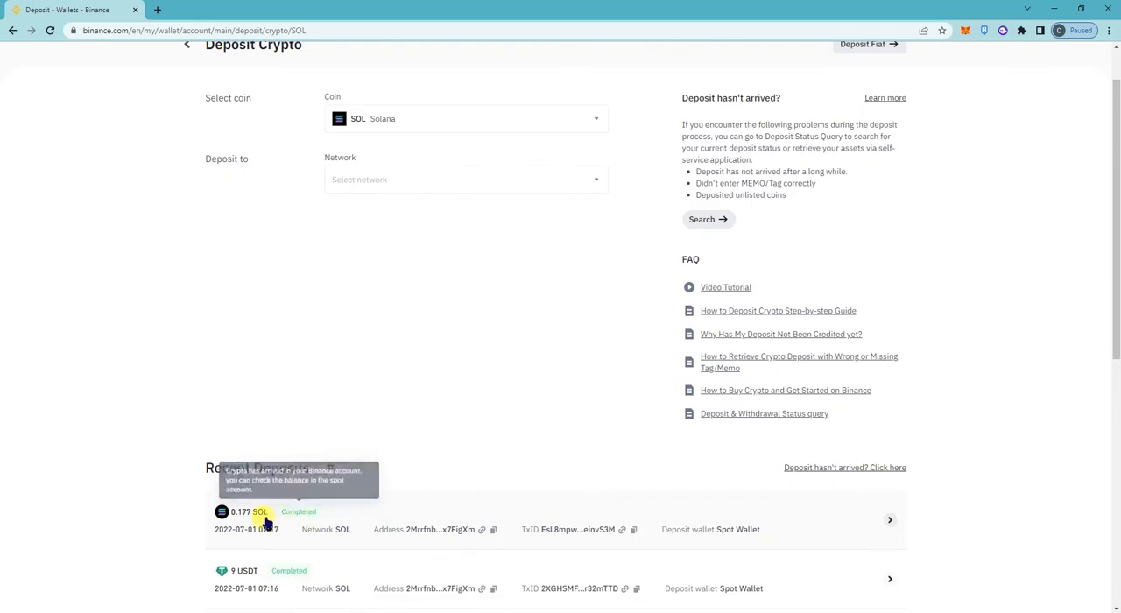
mouse_move(622, 339)
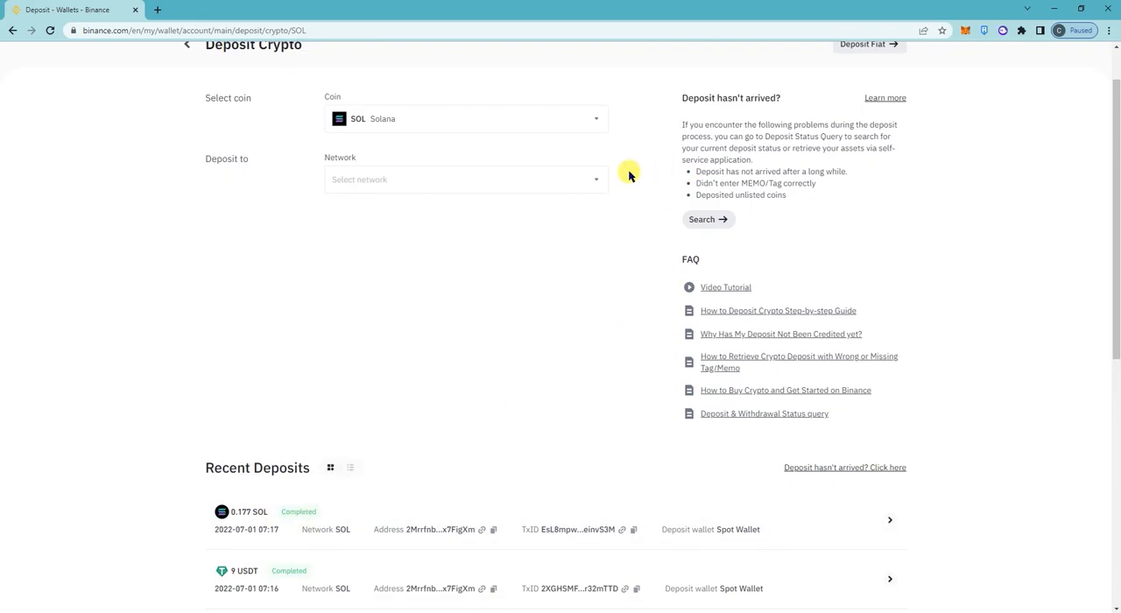
scroll("up", 3)
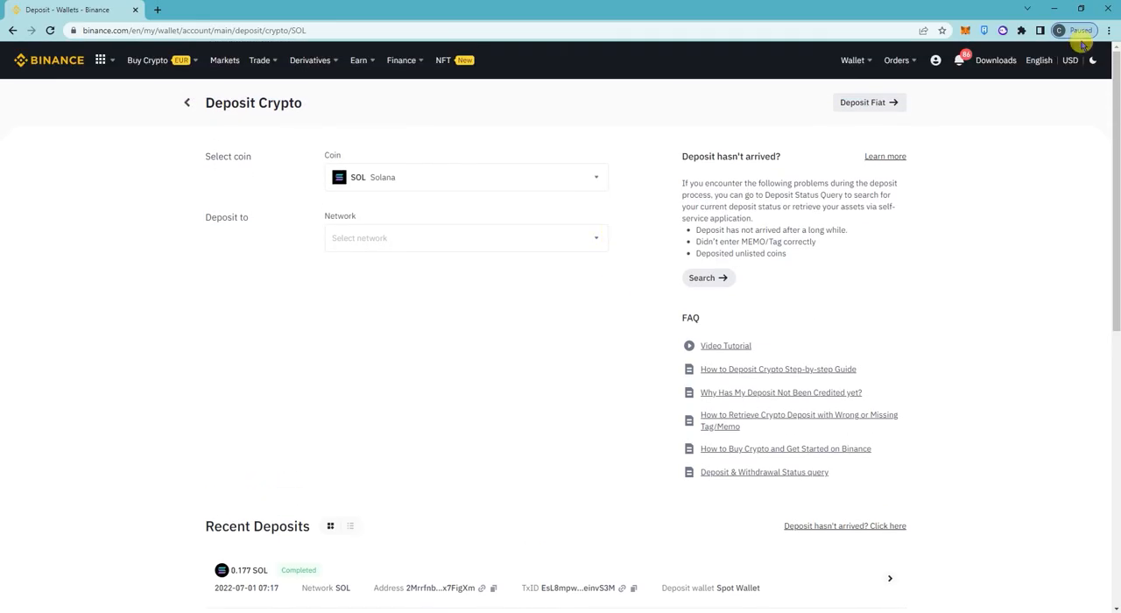
mouse_move(1004, 30)
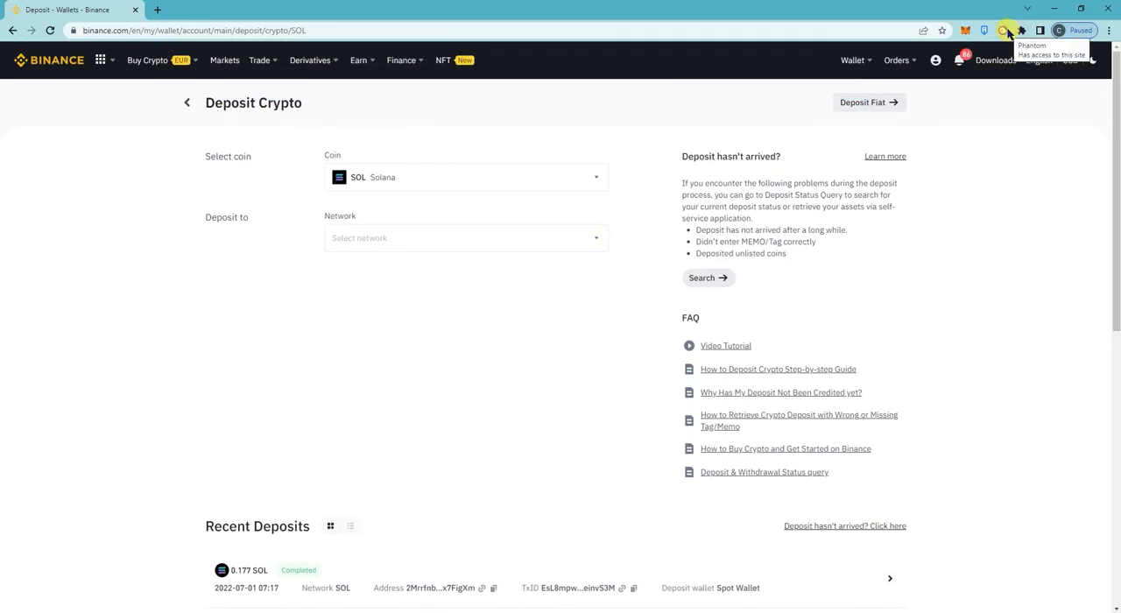
mouse_move(546, 136)
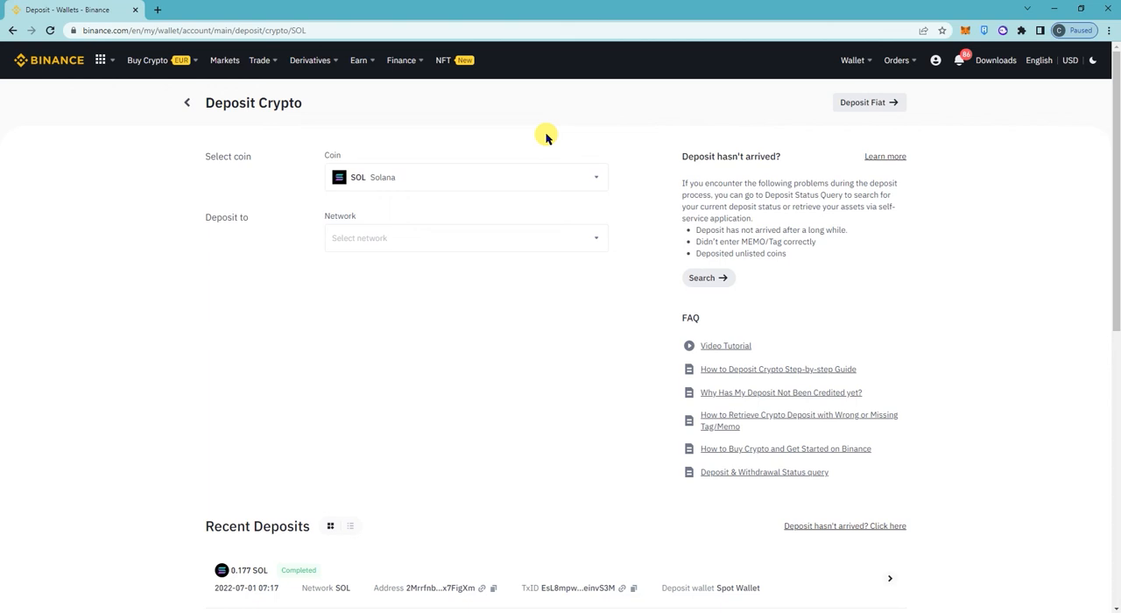